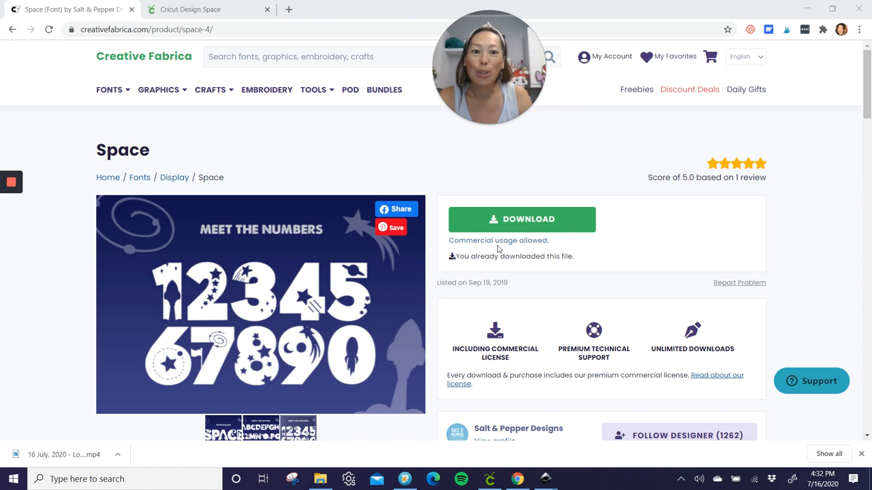
pyautogui.moveTo(507, 252)
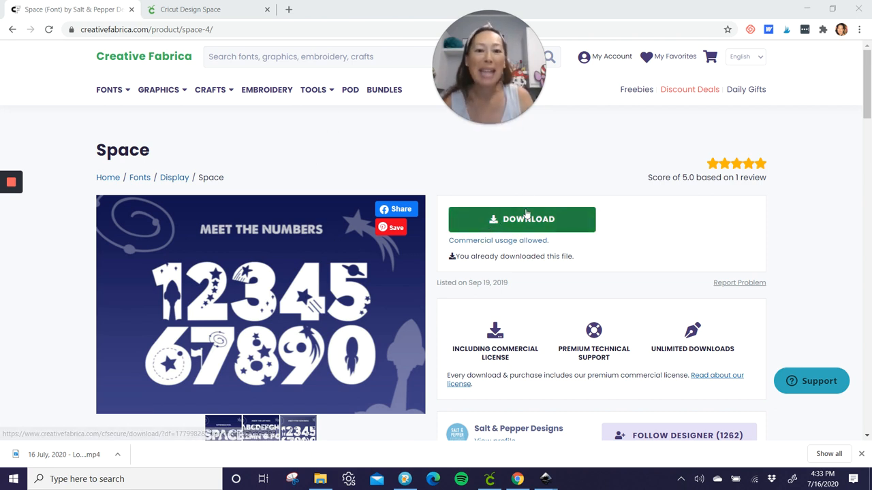
# Switch to Inkscape and create a new document from the File menu.
pyautogui.click(521, 219)
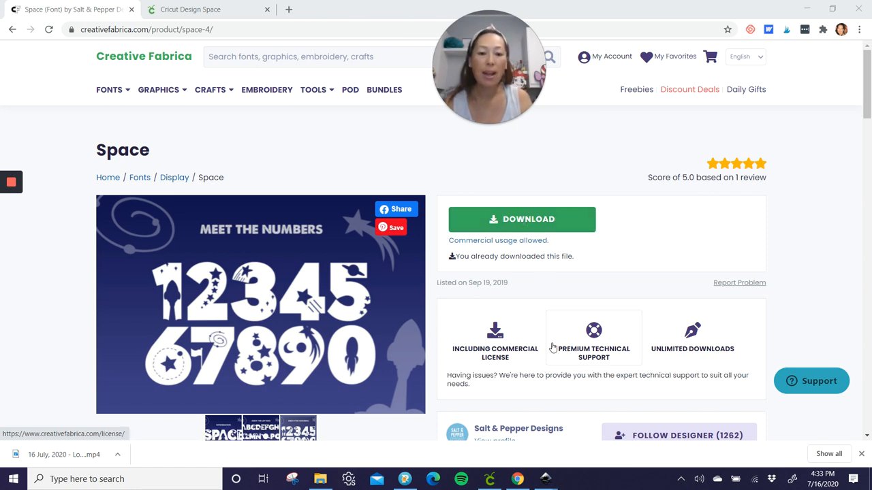
pyautogui.moveTo(489, 479)
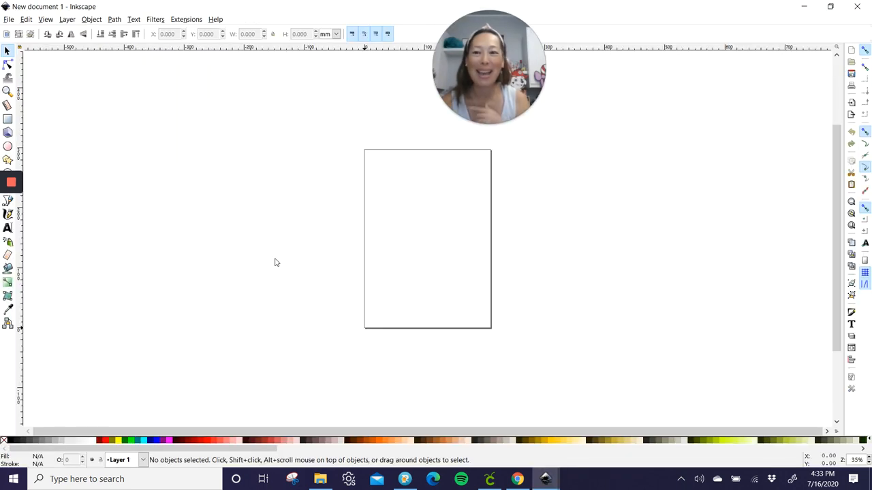
pyautogui.moveTo(411, 258)
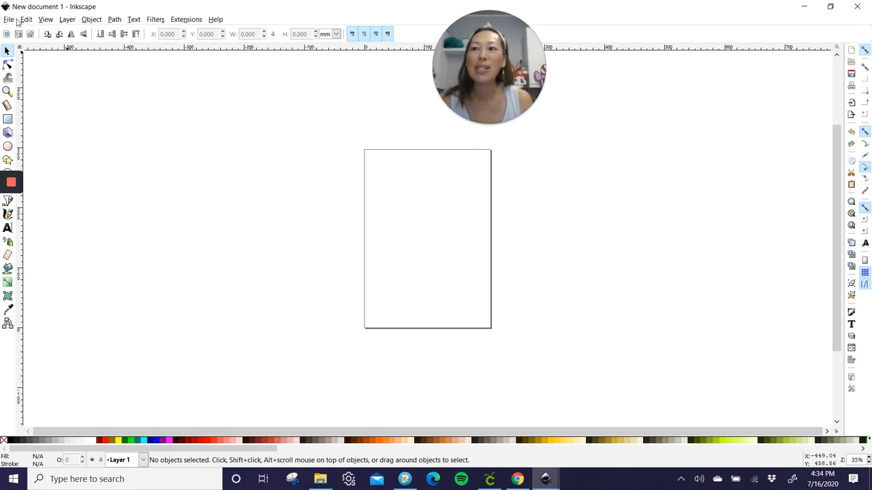
# Import the starry number 8 SVG and scale it to about 326 × 439 mm.
pyautogui.click(9, 19)
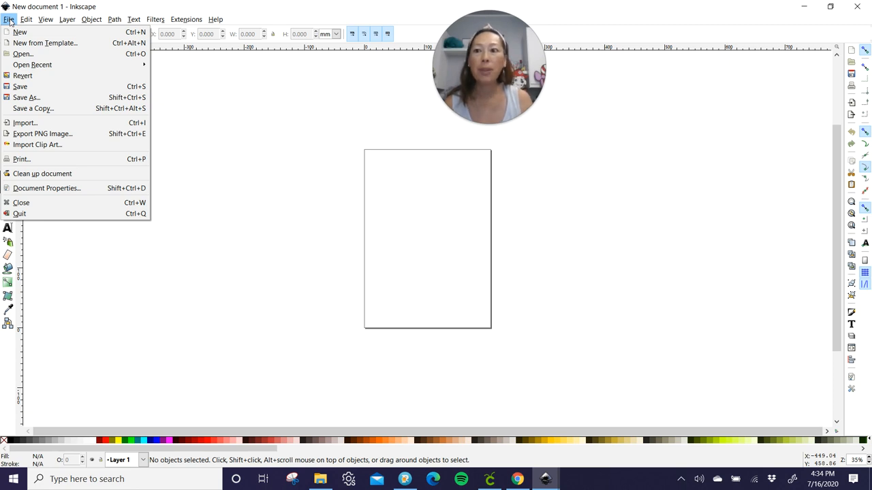
pyautogui.click(25, 123)
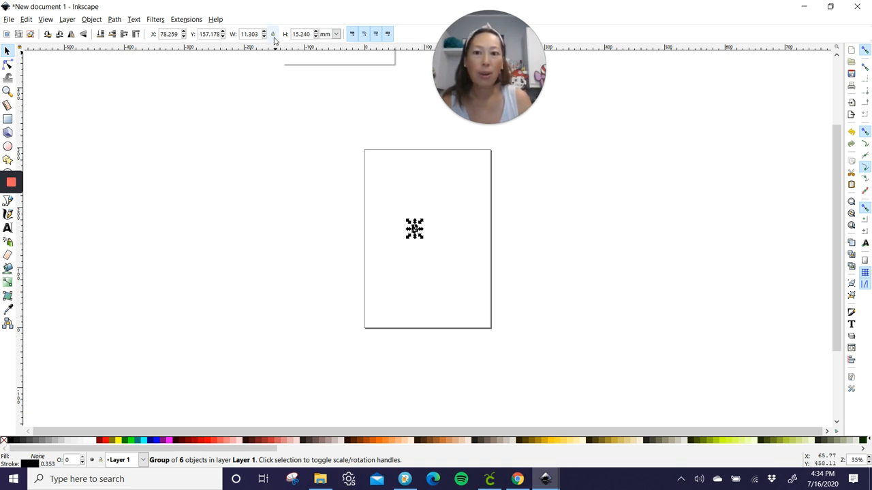
pyautogui.moveTo(272, 34)
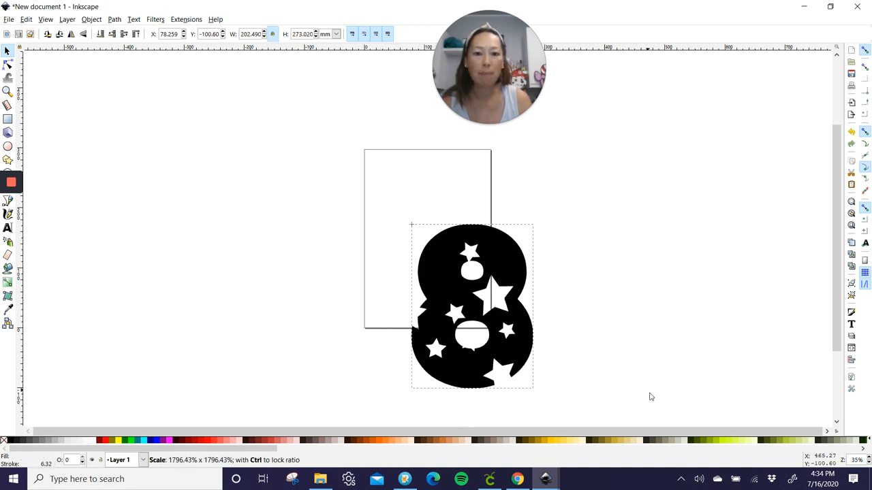
pyautogui.moveTo(471, 305); pyautogui.dragTo(306, 180)
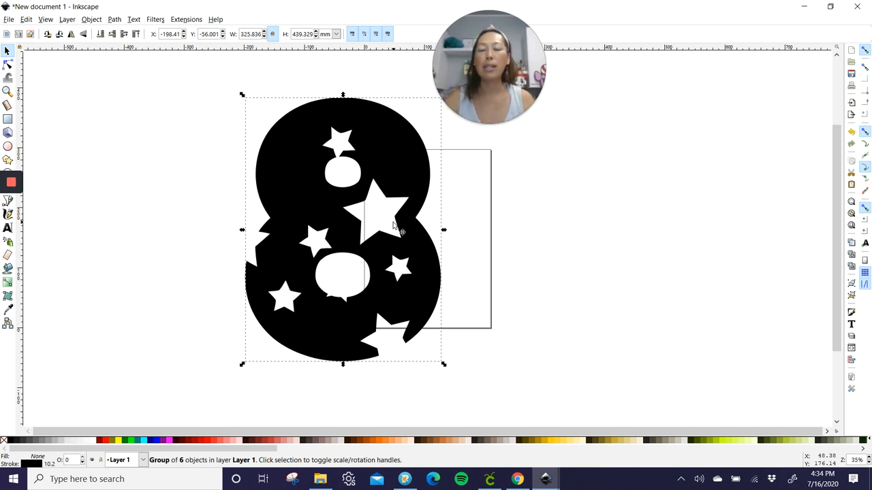
pyautogui.moveTo(364, 153)
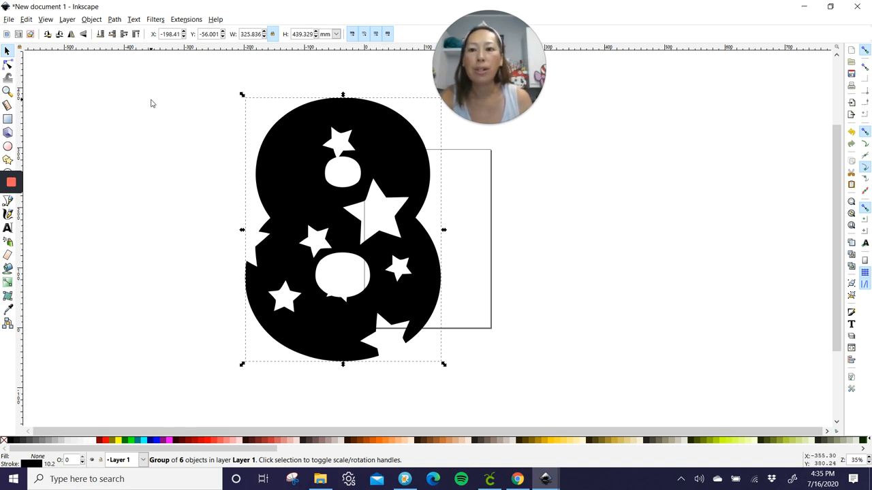
pyautogui.moveTo(143, 109)
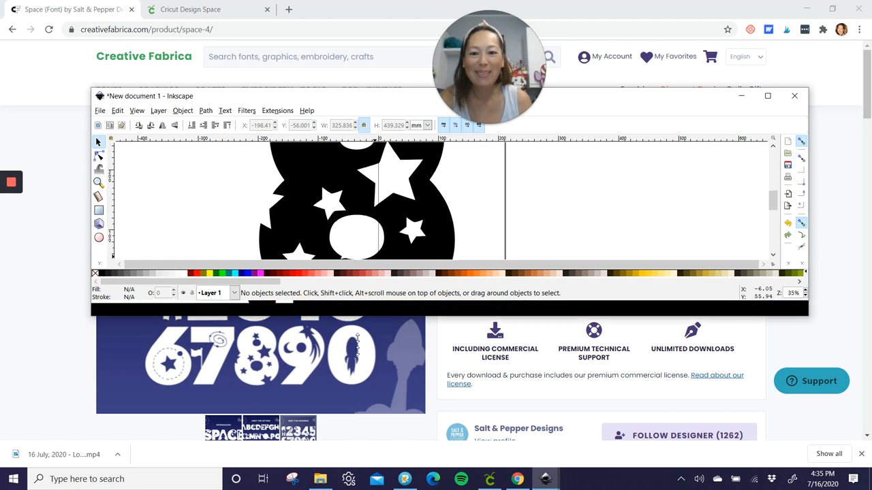
# Set the Paint Bucket's grow/shrink amount to -20 mm.
pyautogui.click(767, 95)
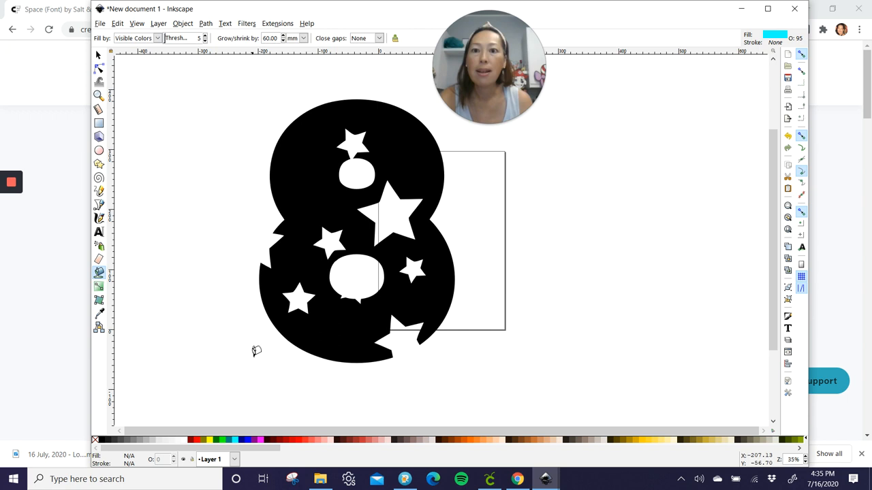
pyautogui.moveTo(327, 158)
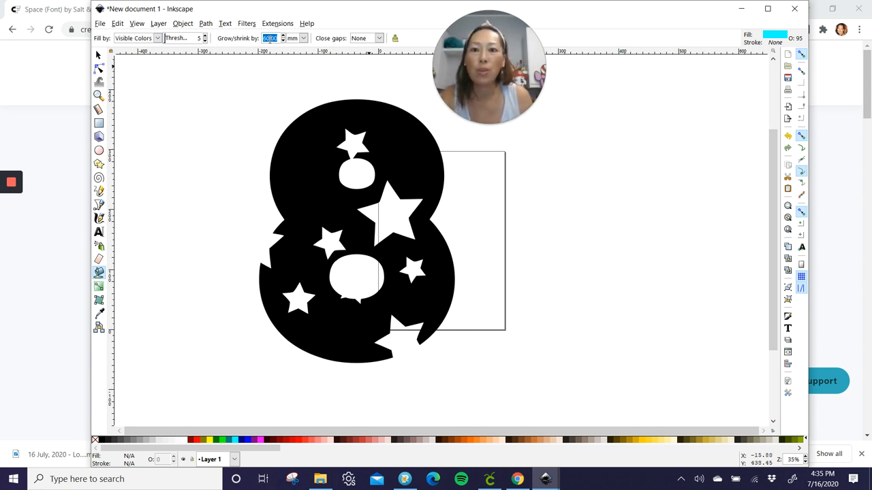
pyautogui.write('-20')
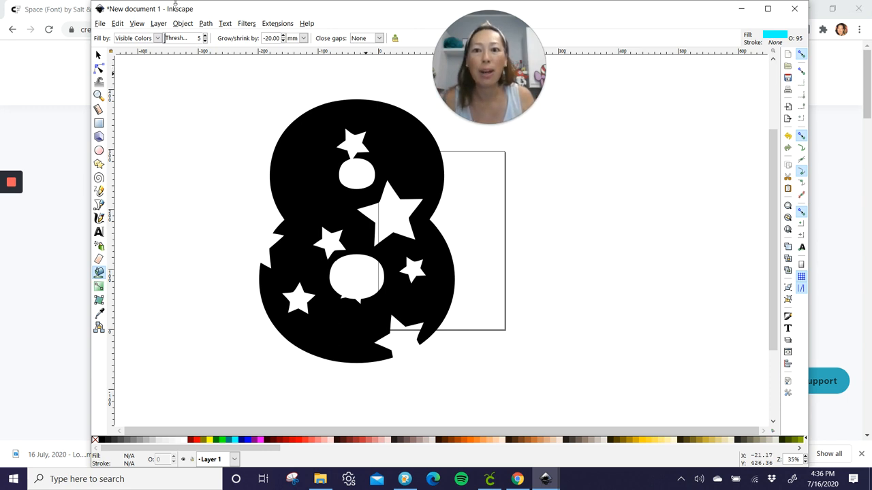
pyautogui.moveTo(354, 86)
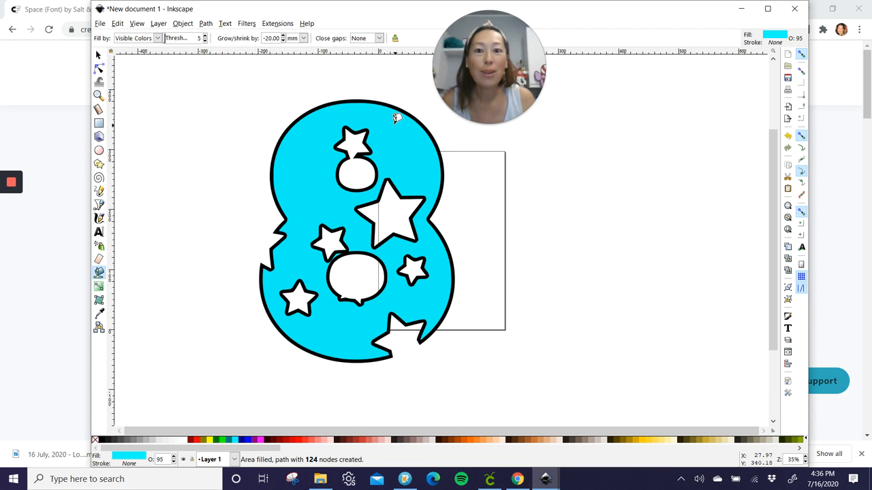
pyautogui.moveTo(310, 121)
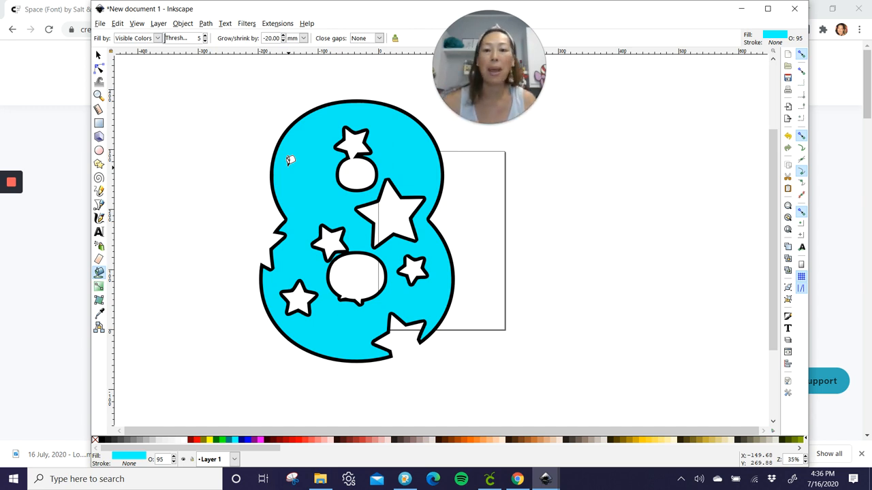
pyautogui.moveTo(243, 100)
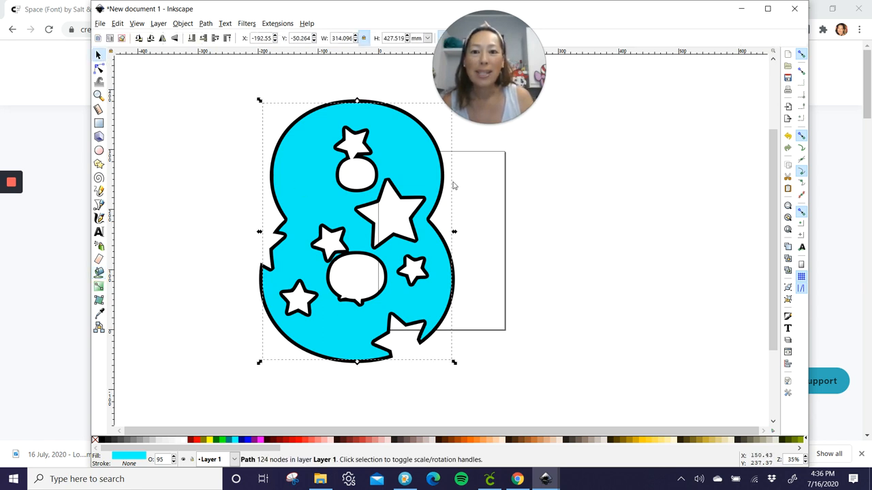
pyautogui.moveTo(180, 121)
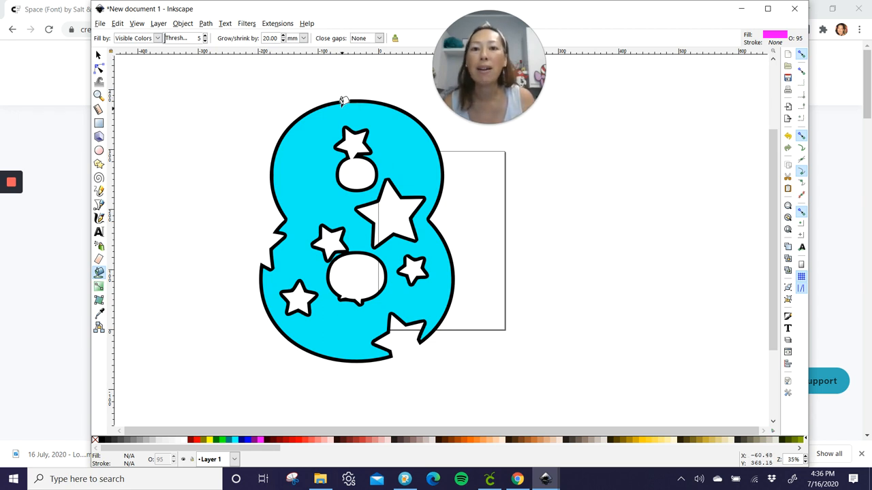
# Fill a 20 mm magenta border around the cyan 8 and choose pale pink.
pyautogui.click(343, 101)
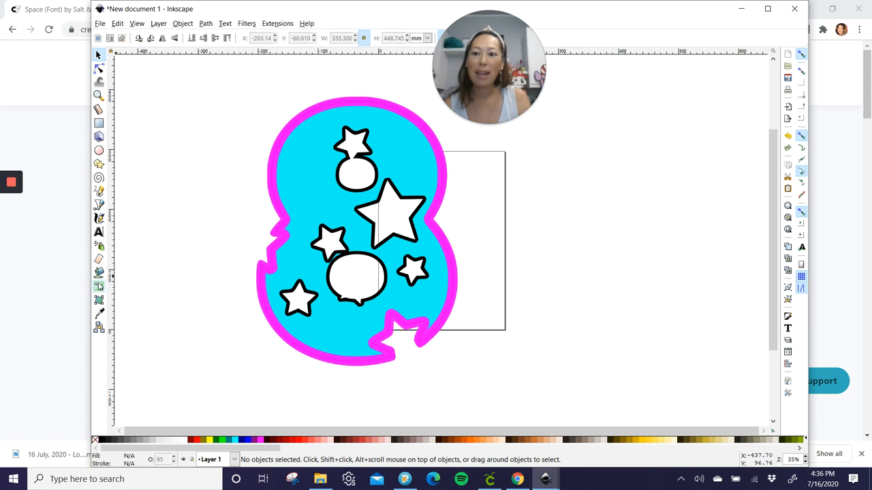
pyautogui.click(99, 271)
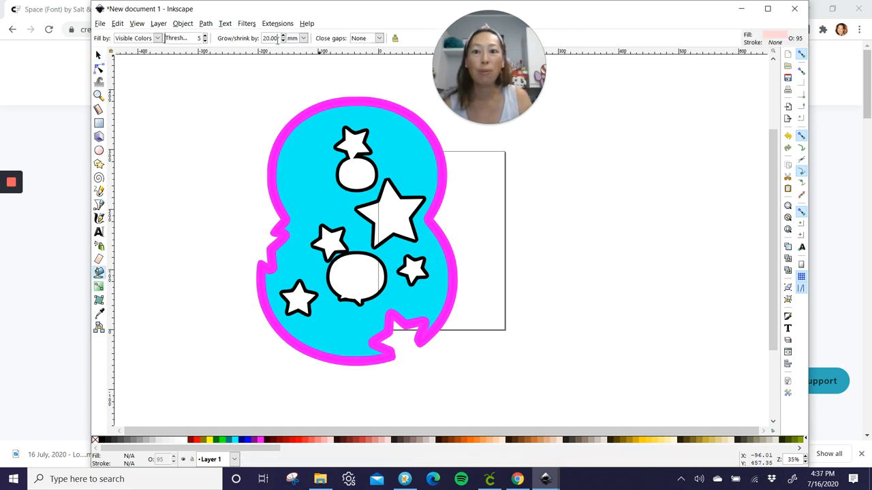
# Add pale pink 40 mm and peach 60 mm outer layers around the design.
pyautogui.write('40.00')
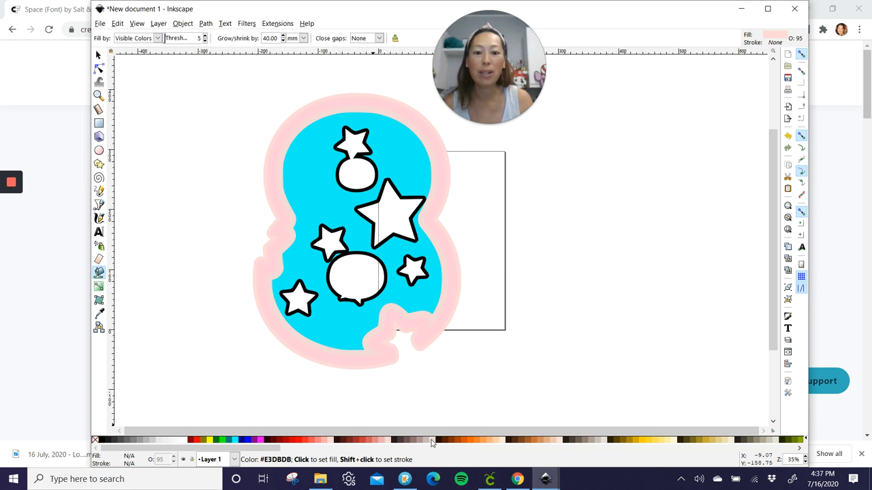
pyautogui.moveTo(269, 38)
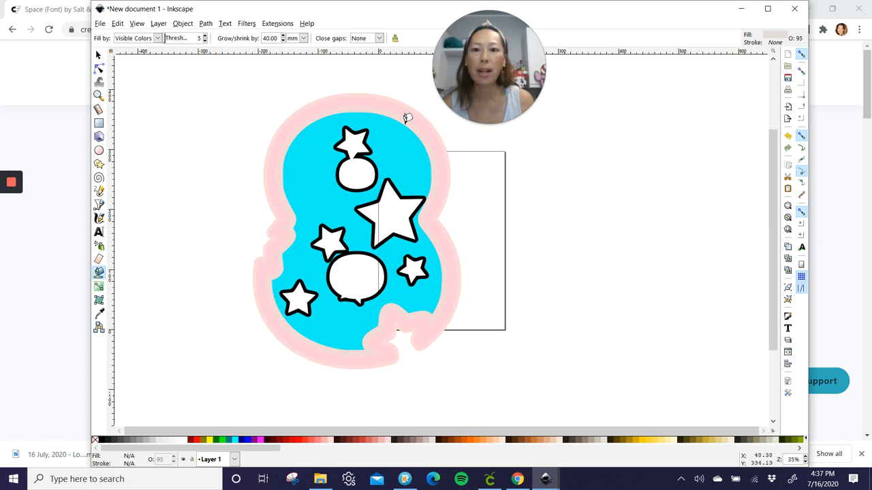
pyautogui.tripleClick(269, 38)
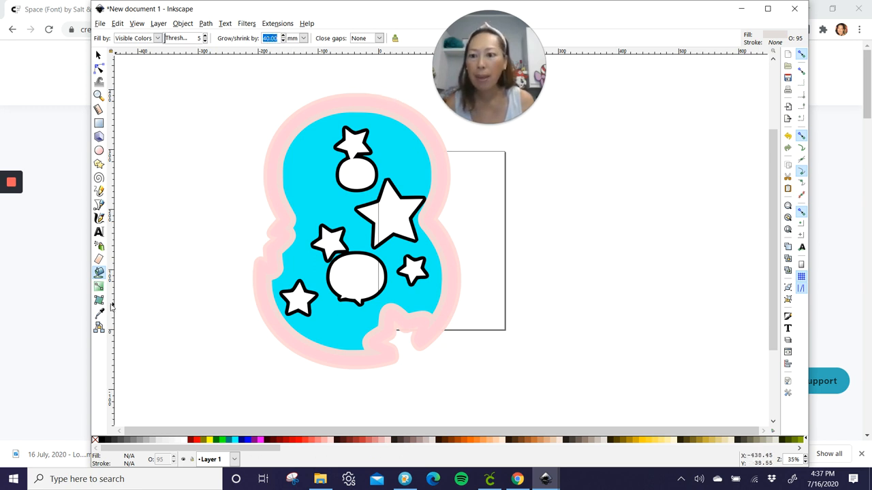
pyautogui.moveTo(98, 272)
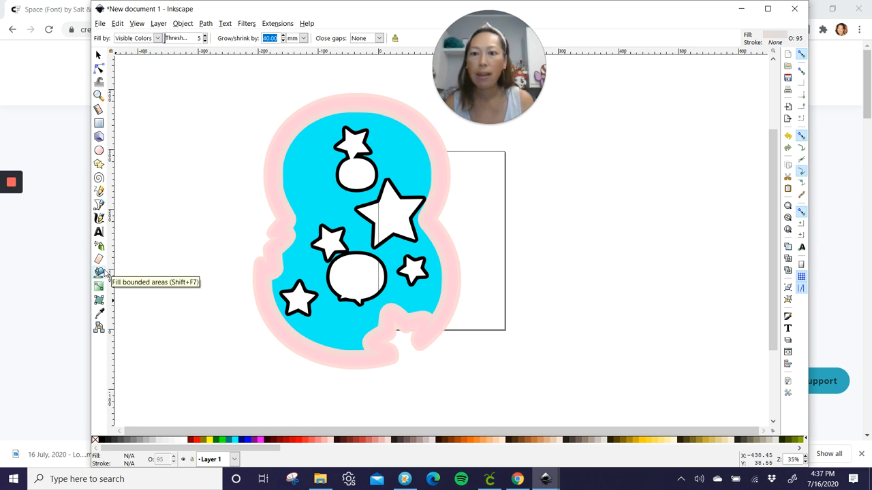
pyautogui.moveTo(527, 416)
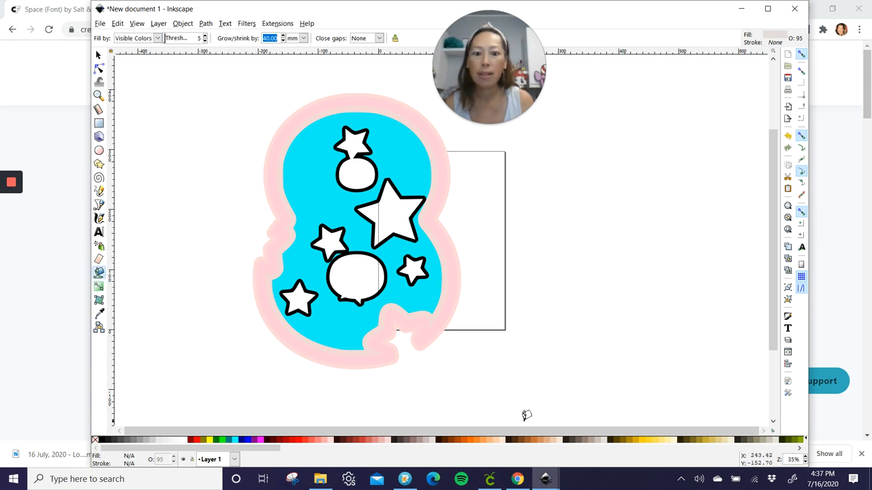
pyautogui.moveTo(401, 191)
pyautogui.write('60')
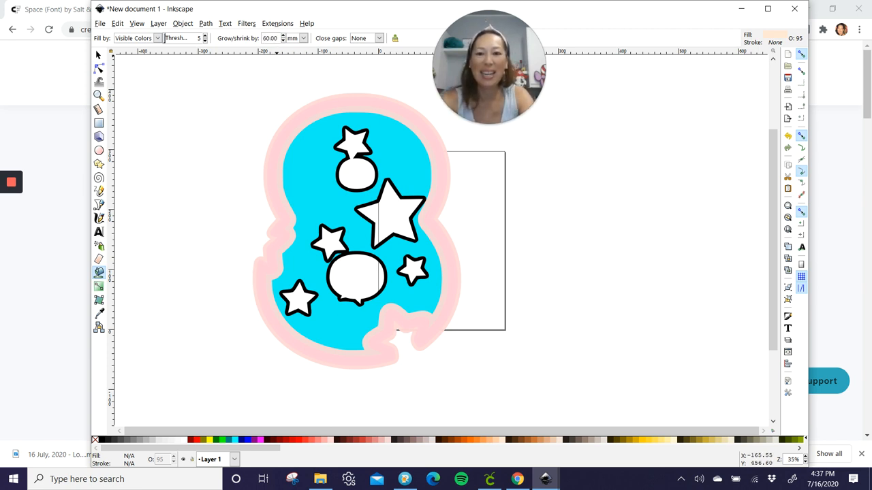
pyautogui.click(333, 99)
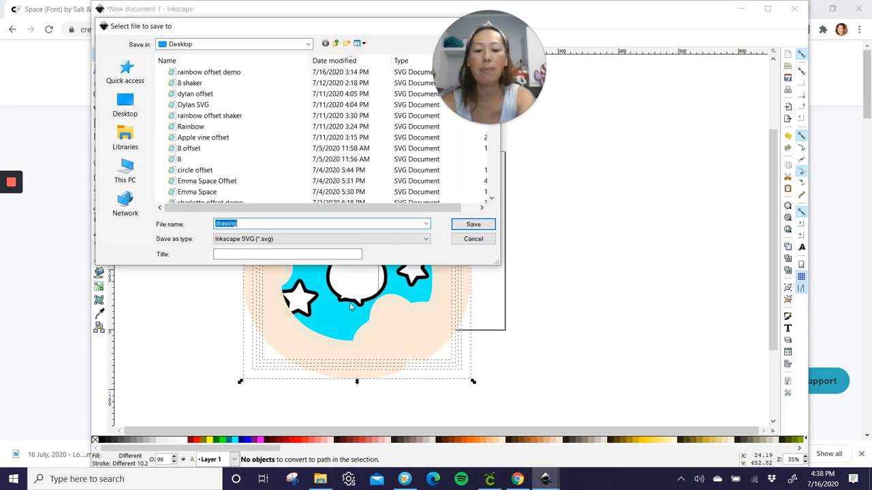
# Save the design to the Desktop as '8 offset demo' in Inkscape SVG format.
pyautogui.write('8 offset demo')
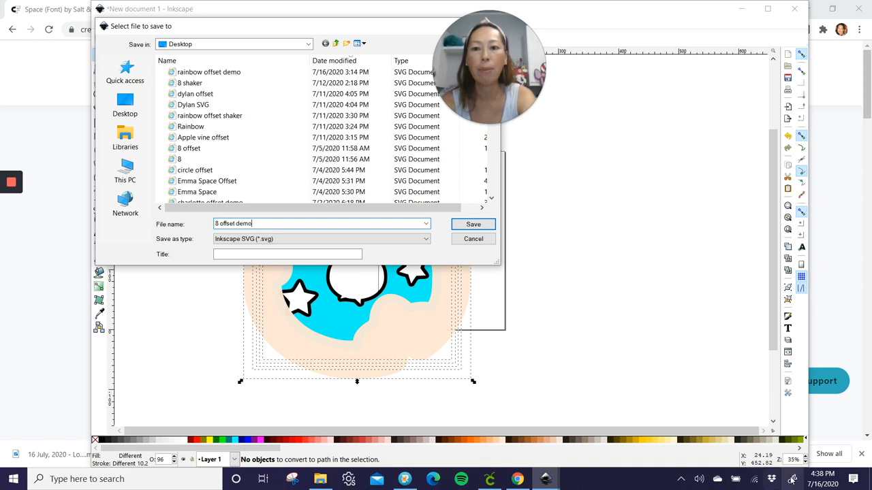
pyautogui.click(472, 224)
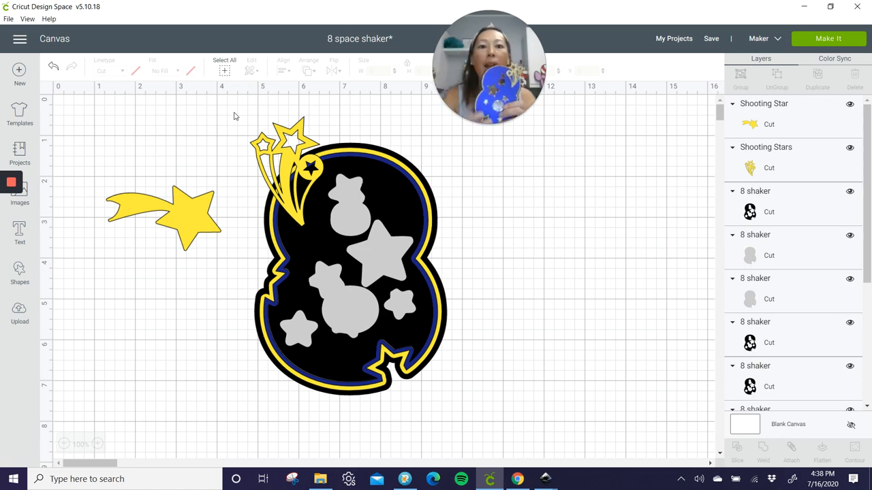
pyautogui.moveTo(168, 233)
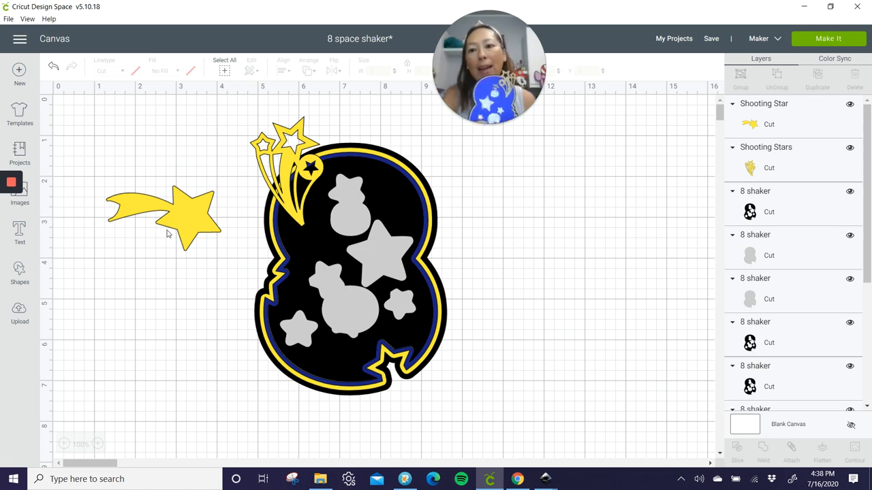
pyautogui.moveTo(184, 218); pyautogui.dragTo(293, 190)
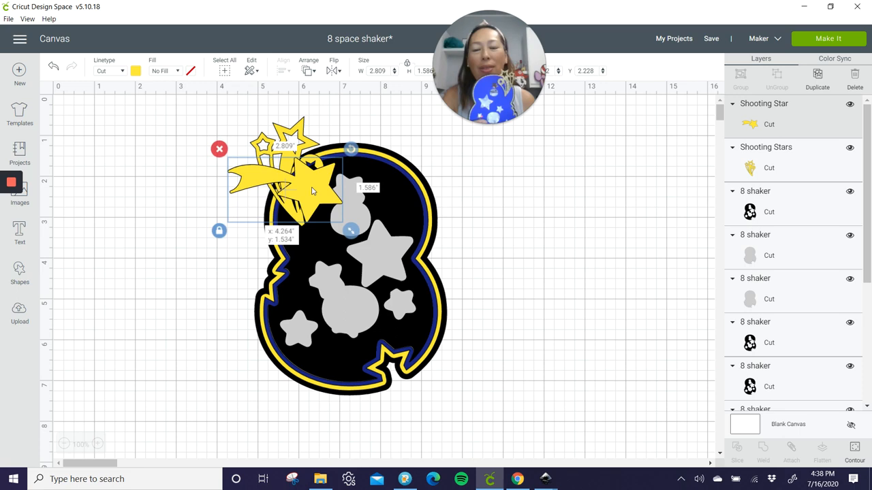
pyautogui.moveTo(310, 190); pyautogui.dragTo(163, 218)
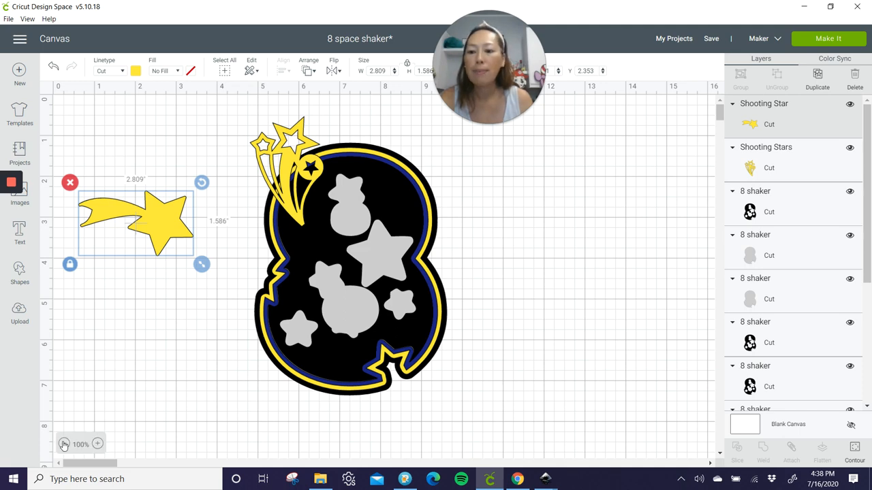
# Upload '8 offset demo.svg' and insert it onto the canvas as a five-layer group.
pyautogui.click(64, 443)
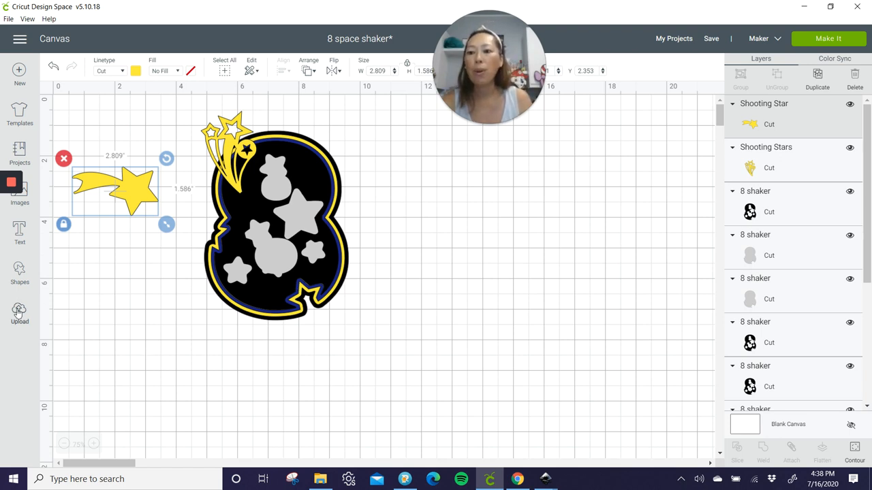
pyautogui.click(19, 313)
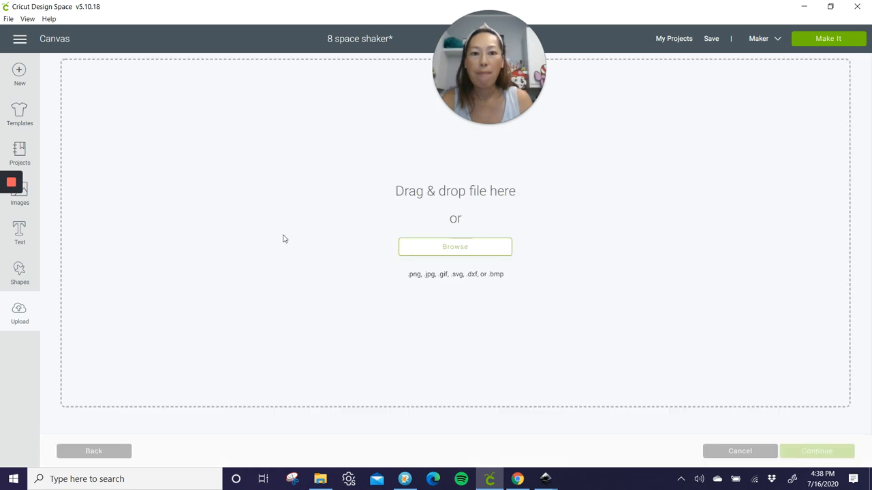
pyautogui.click(455, 247)
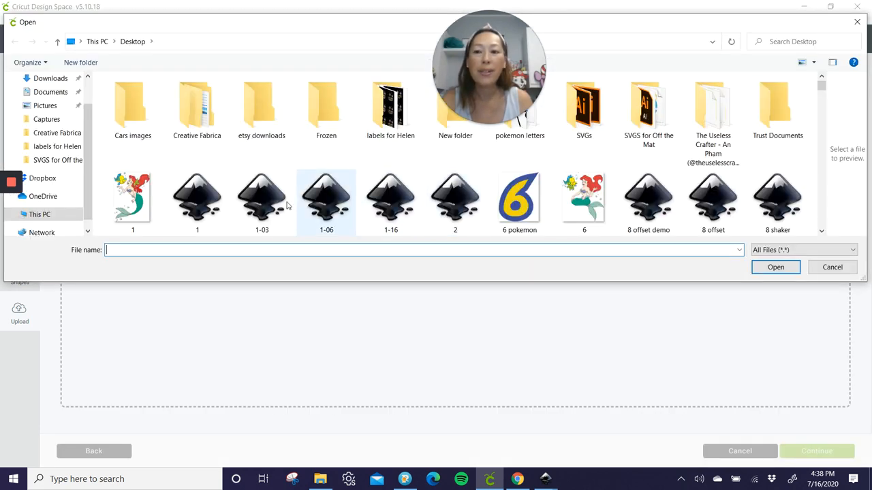
pyautogui.click(648, 198)
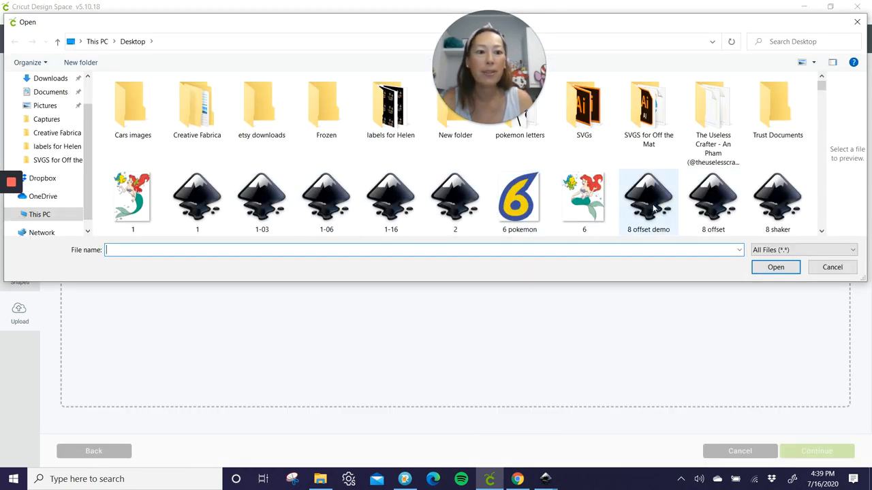
pyautogui.scroll(-3)
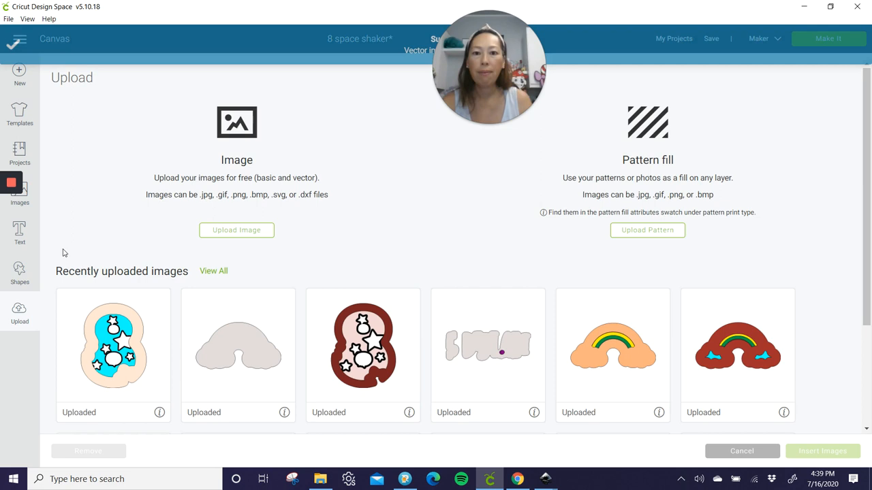
pyautogui.click(113, 344)
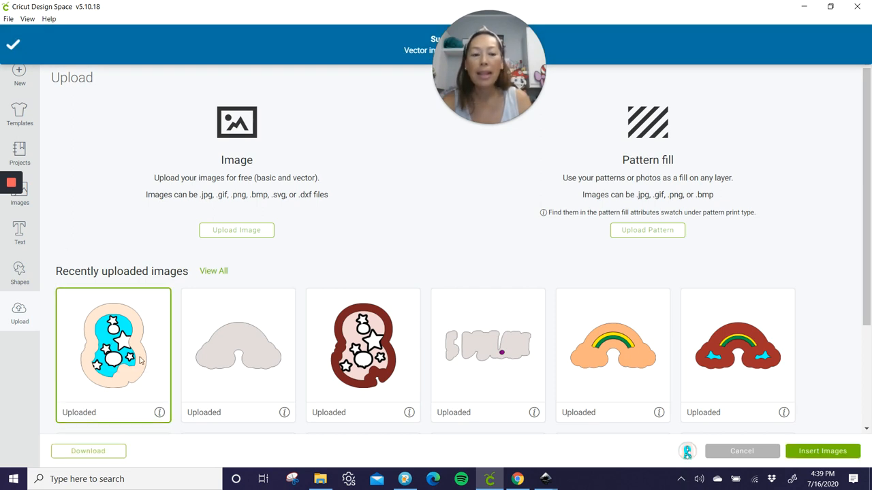
pyautogui.click(822, 451)
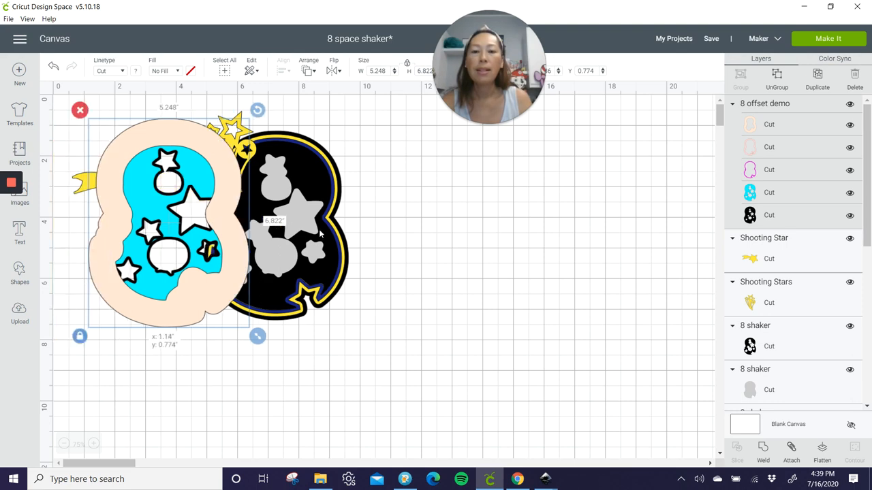
# Drag the offset 8 design to the right of the black 8.
pyautogui.moveTo(170, 225); pyautogui.dragTo(486, 232)
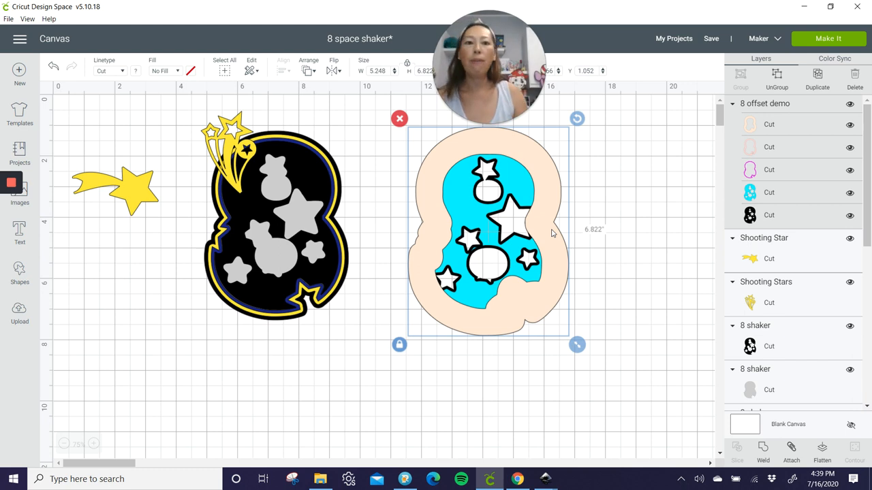
pyautogui.moveTo(783, 88)
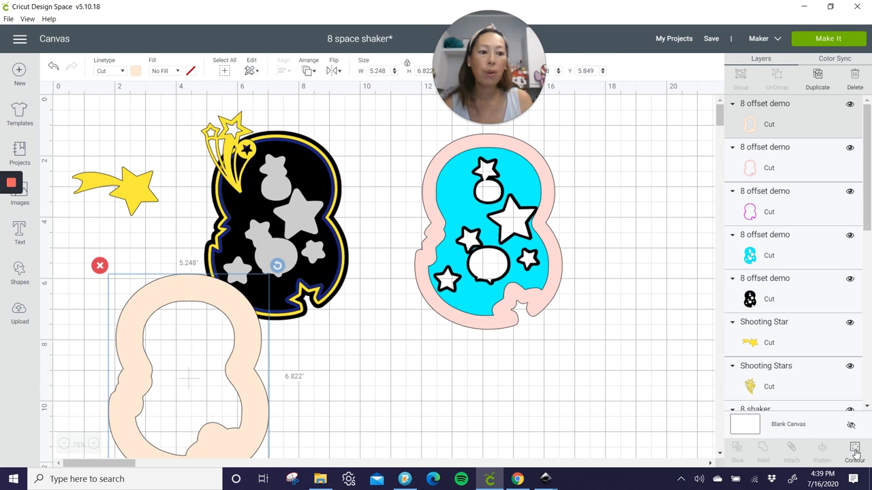
# Hide the peach outline's inner contour so it becomes a solid 8.
pyautogui.click(854, 449)
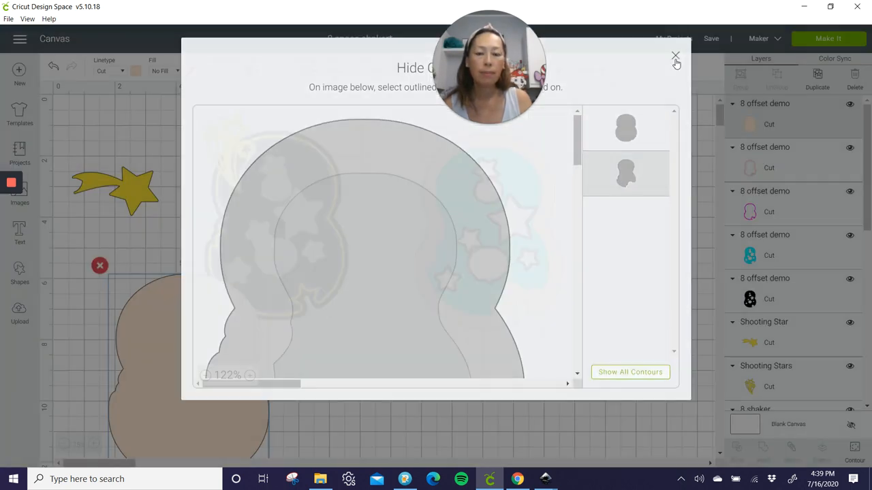
pyautogui.click(675, 55)
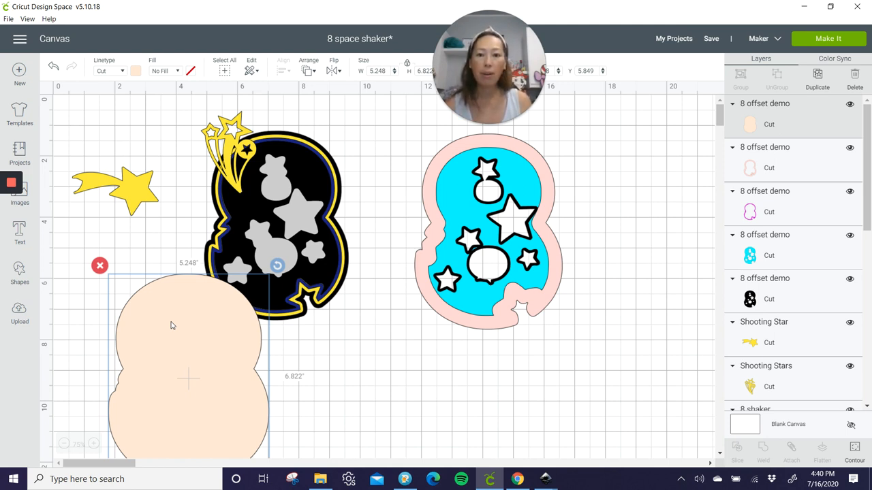
pyautogui.moveTo(198, 337)
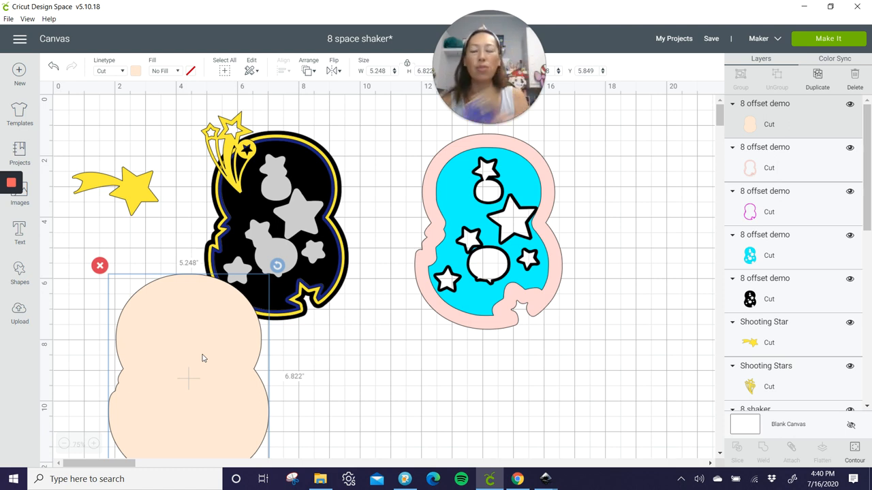
pyautogui.moveTo(240, 310)
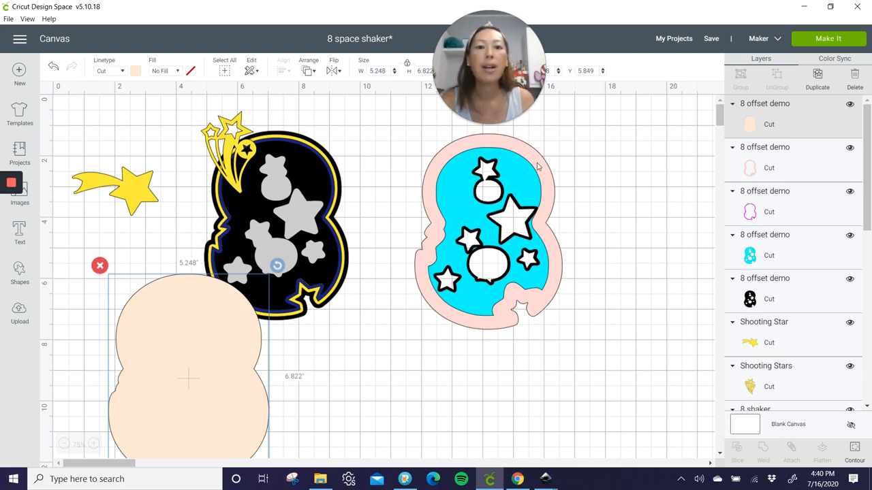
pyautogui.moveTo(540, 162)
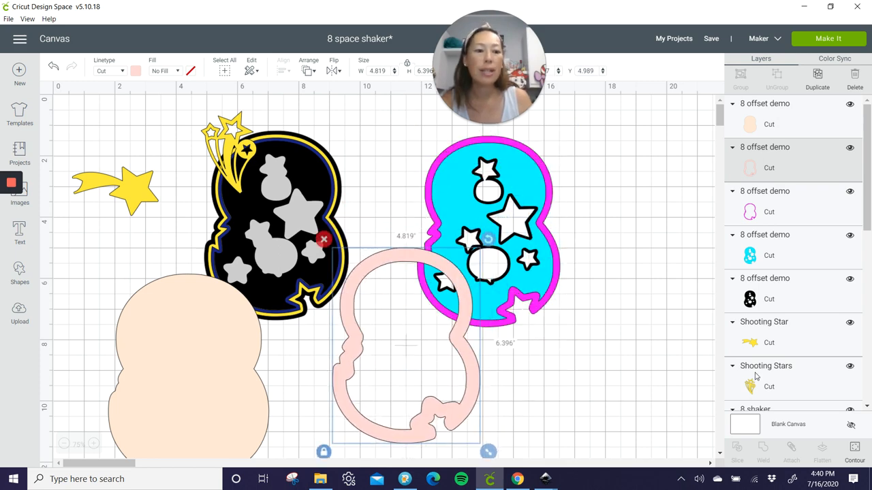
# Hide the pale pink outline's inner contour to make it solid.
pyautogui.click(854, 450)
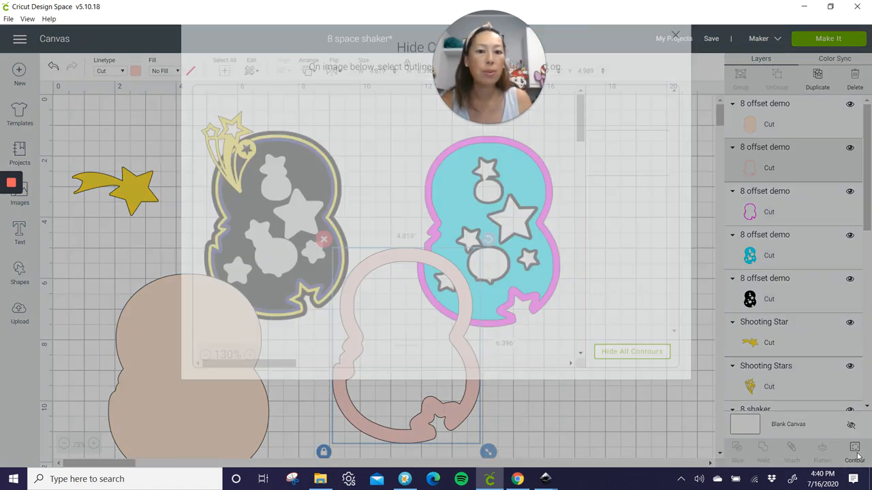
pyautogui.click(631, 351)
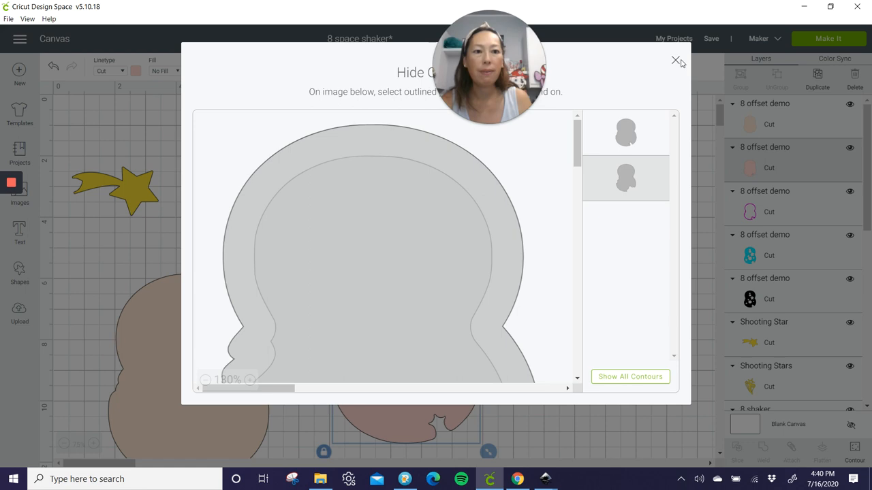
pyautogui.click(675, 61)
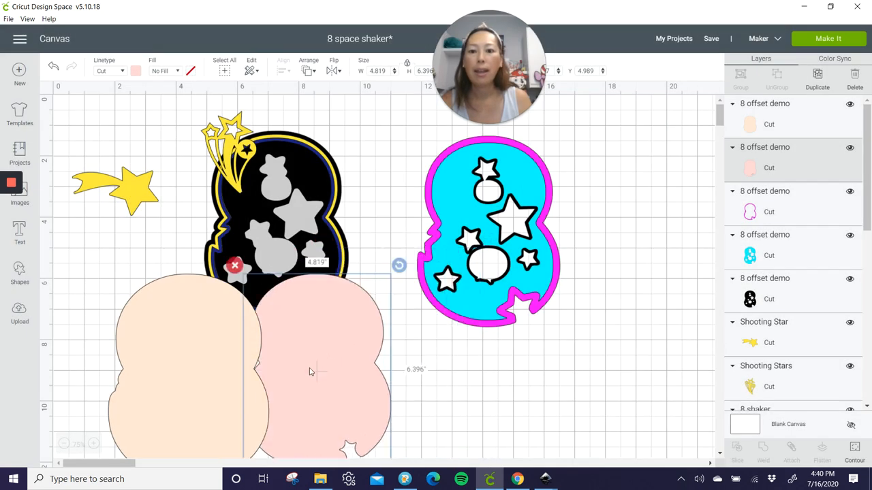
# Select the magenta outline and hide its inner contour.
pyautogui.click(309, 65)
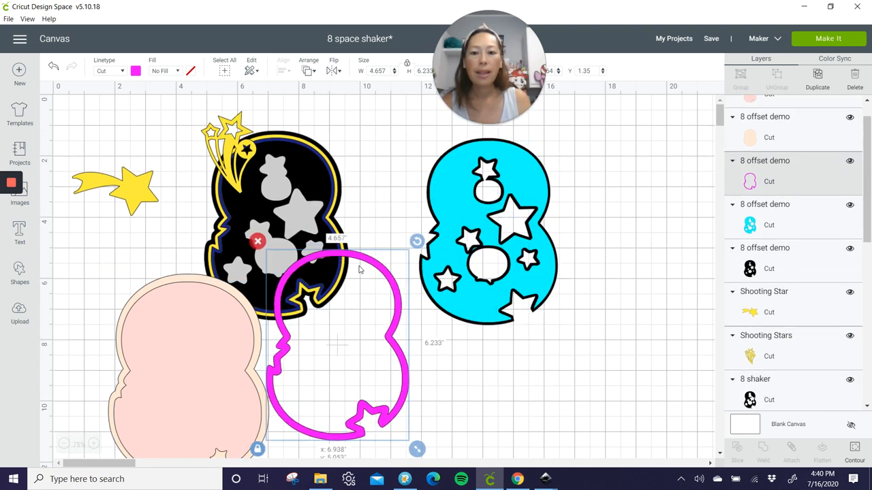
pyautogui.click(854, 449)
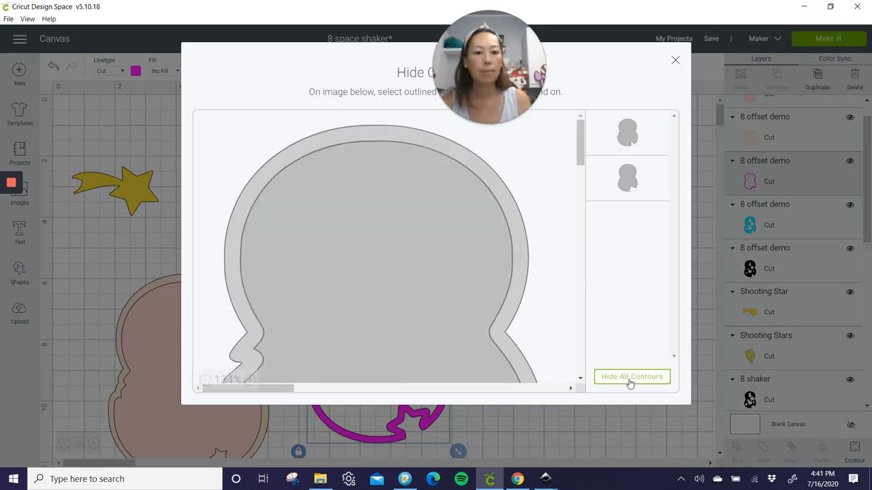
pyautogui.click(632, 376)
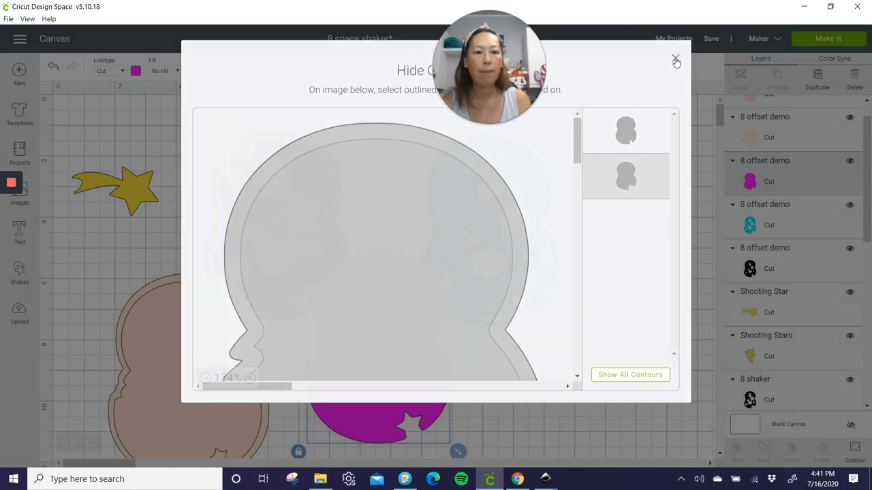
pyautogui.click(675, 60)
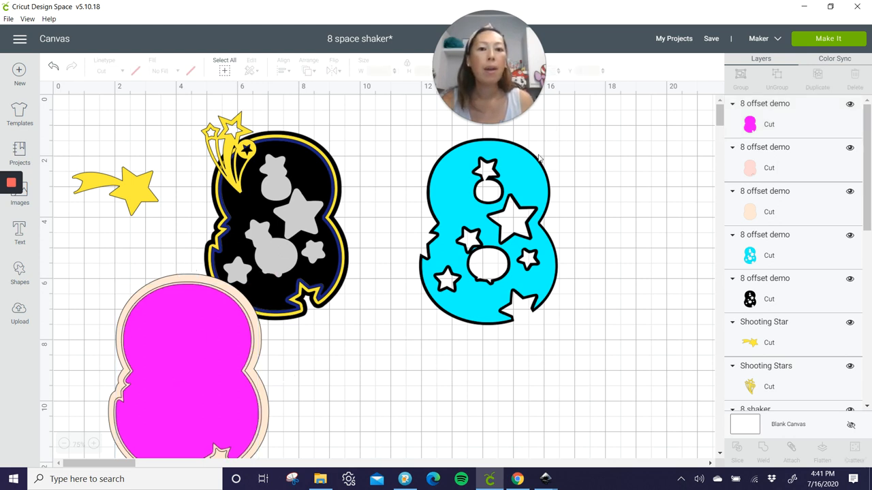
# Shift the cyan starry layer off the black layer and recolour the magenta stars yellow.
pyautogui.click(487, 231)
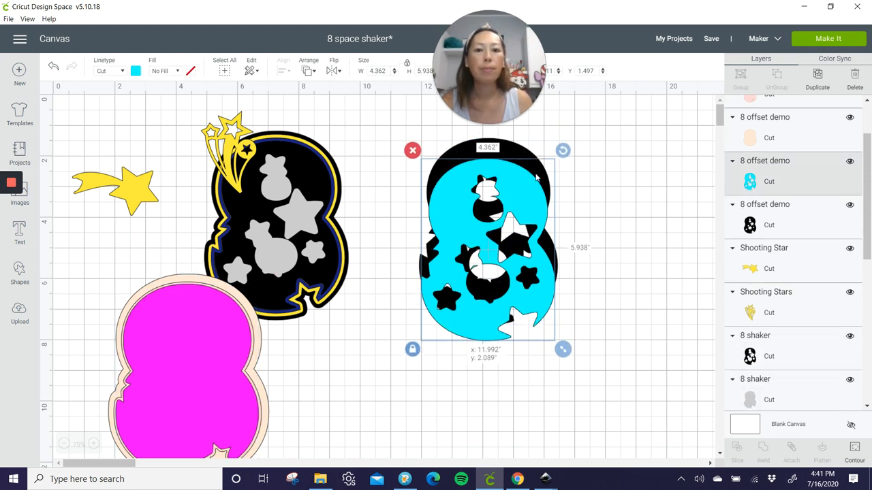
pyautogui.moveTo(487, 245); pyautogui.dragTo(487, 228)
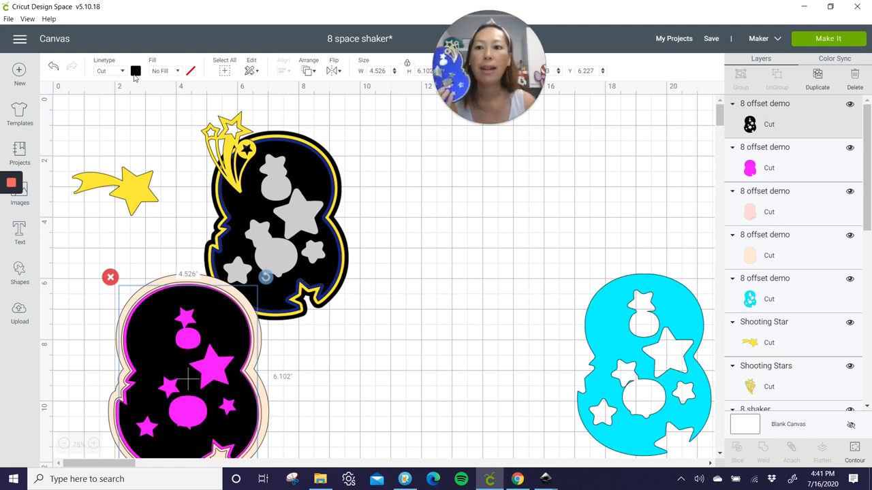
pyautogui.click(136, 71)
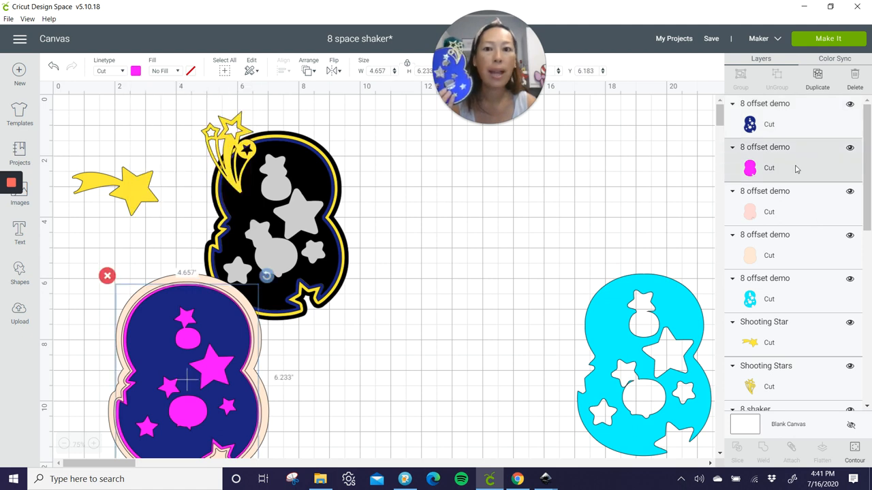
pyautogui.moveTo(797, 169)
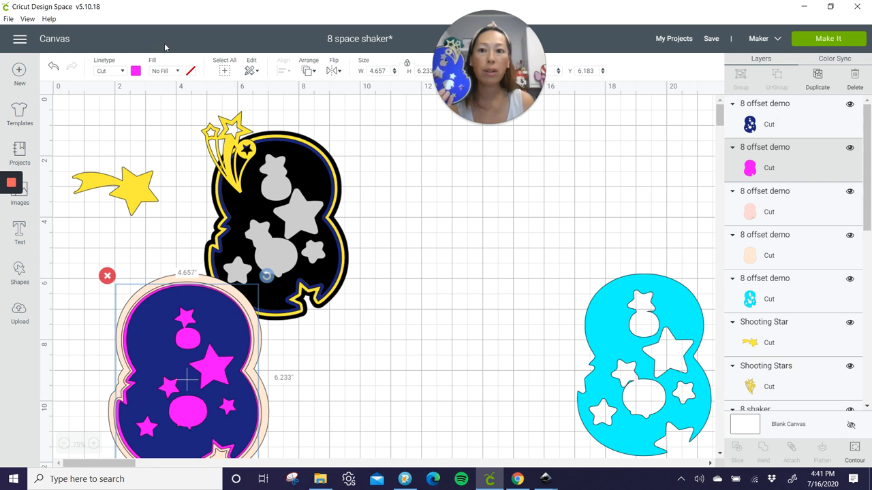
pyautogui.click(135, 71)
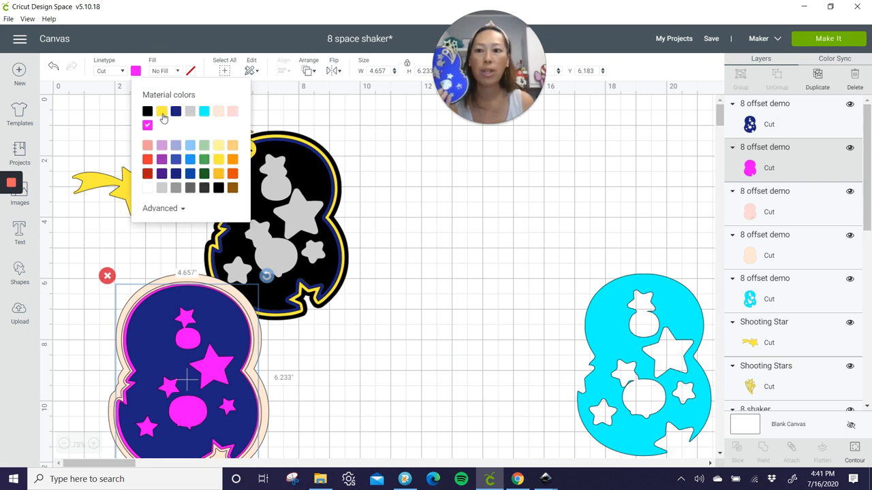
pyautogui.click(162, 111)
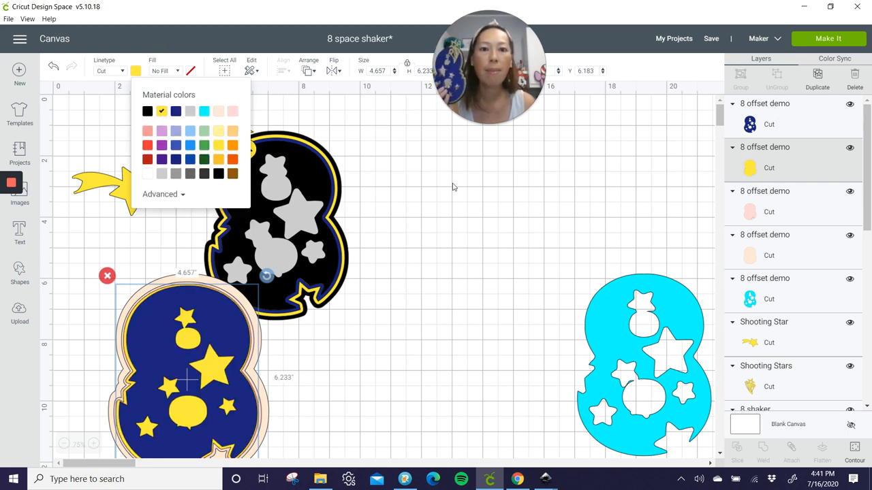
pyautogui.moveTo(847, 213)
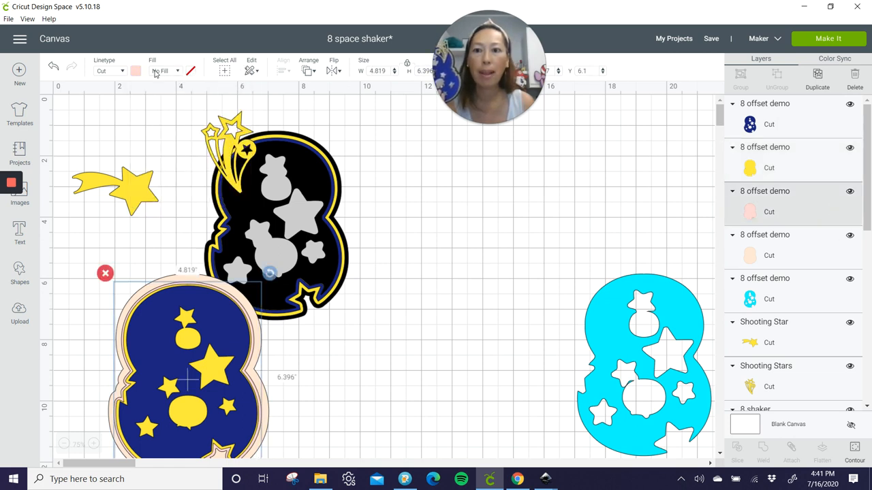
pyautogui.click(135, 71)
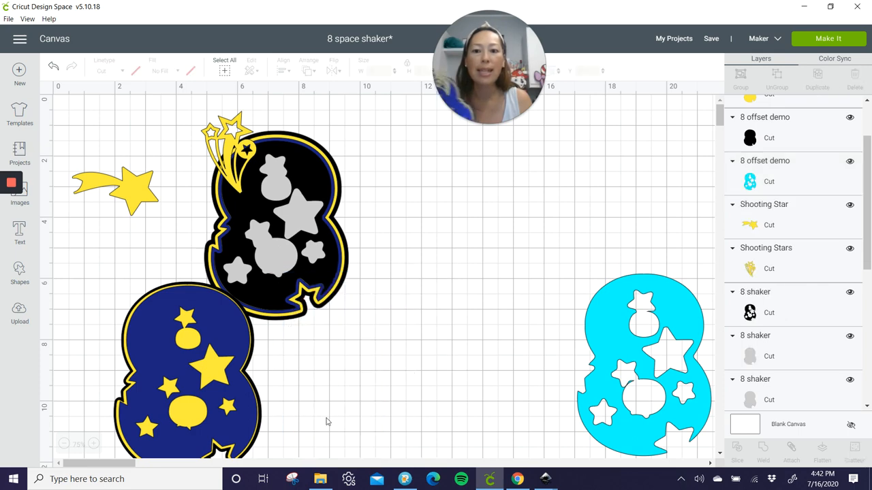
# Move the navy 8 right, bring the cyan 8 to the middle, and recolour the copy grey.
pyautogui.moveTo(187, 368); pyautogui.dragTo(374, 299)
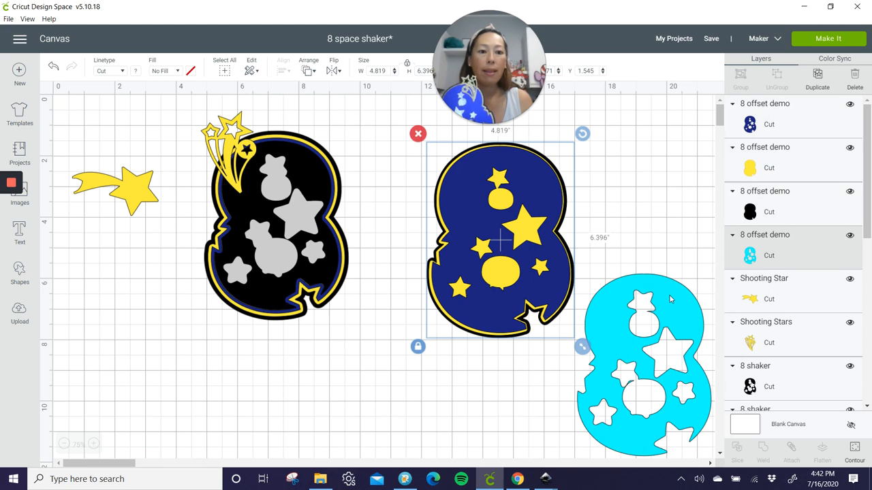
pyautogui.moveTo(643, 368); pyautogui.dragTo(354, 293)
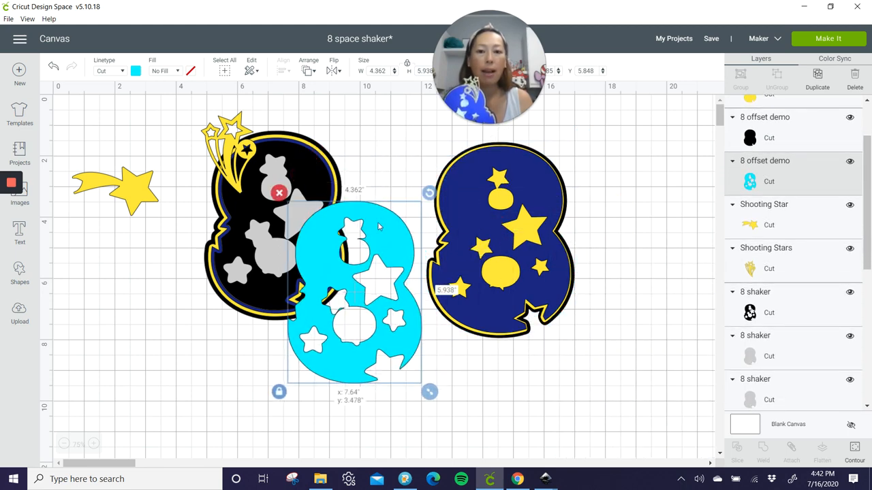
pyautogui.click(309, 60)
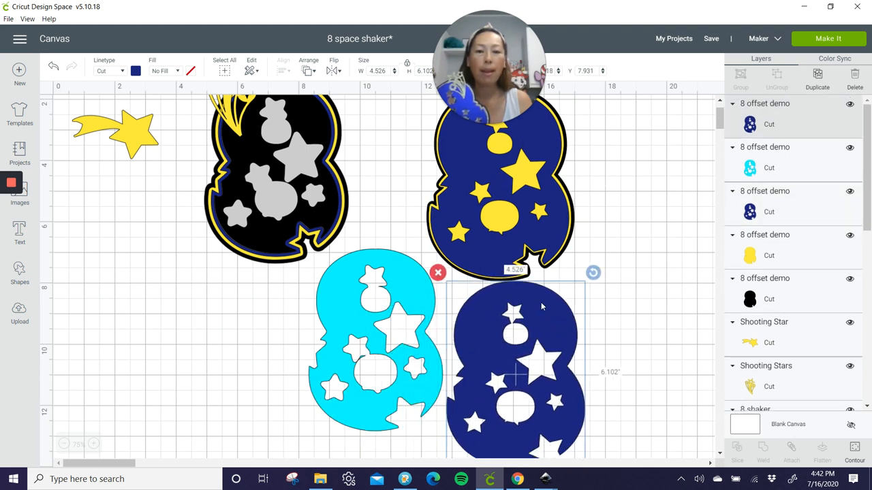
pyautogui.click(136, 70)
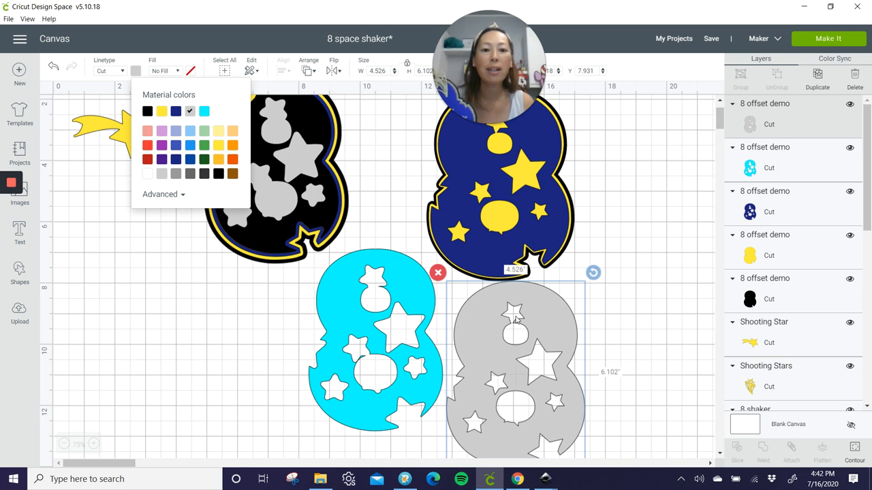
pyautogui.moveTo(413, 281)
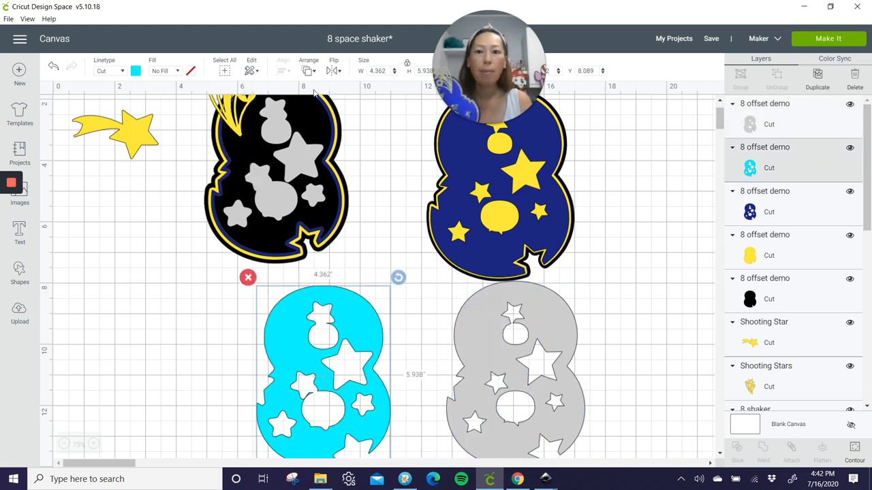
# Arrange the cyan 8 in front of the grey copy and duplicate it.
pyautogui.click(308, 60)
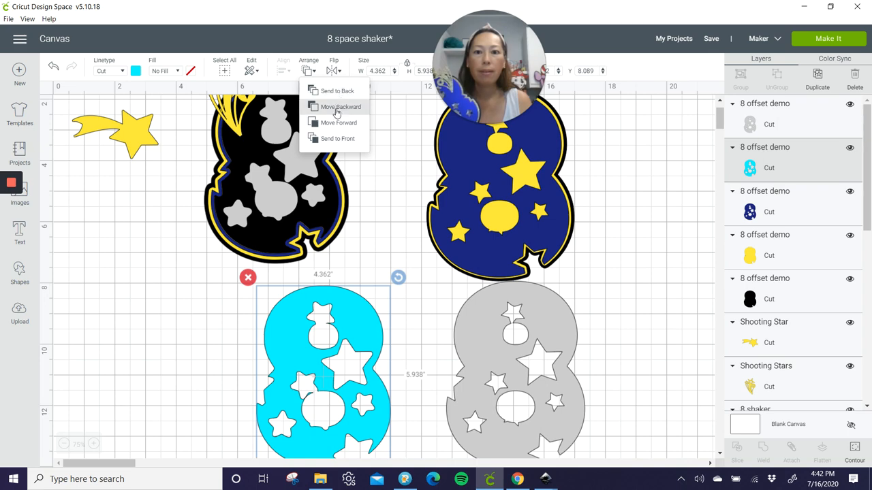
pyautogui.click(341, 106)
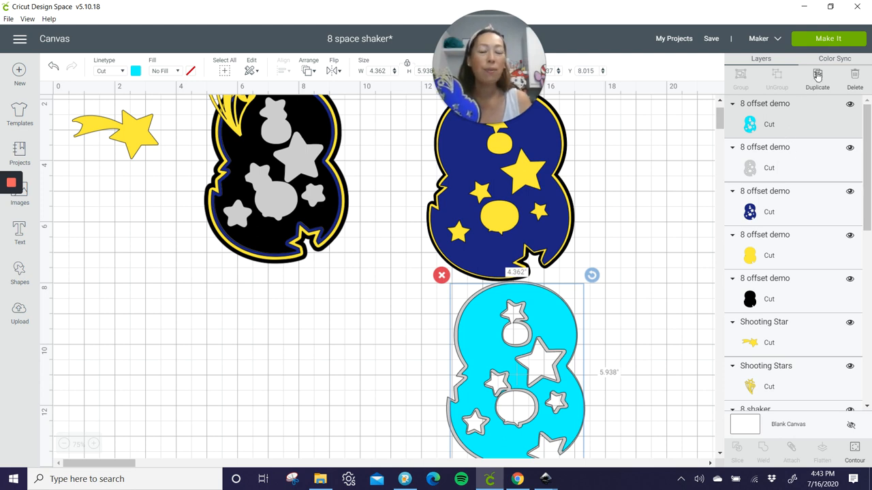
pyautogui.click(817, 76)
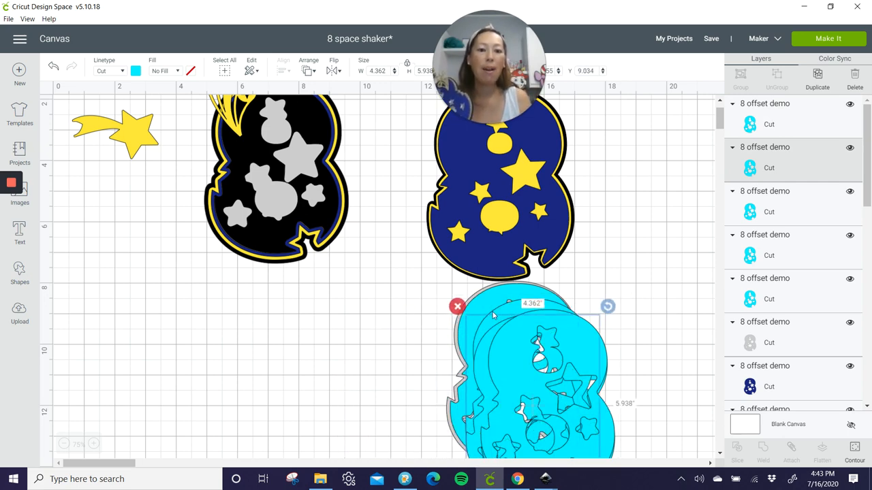
pyautogui.moveTo(347, 353)
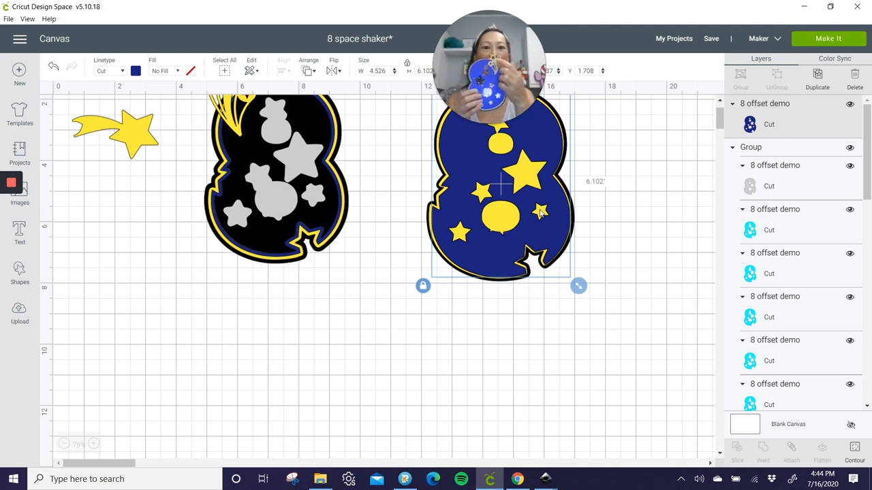
pyautogui.moveTo(65, 264)
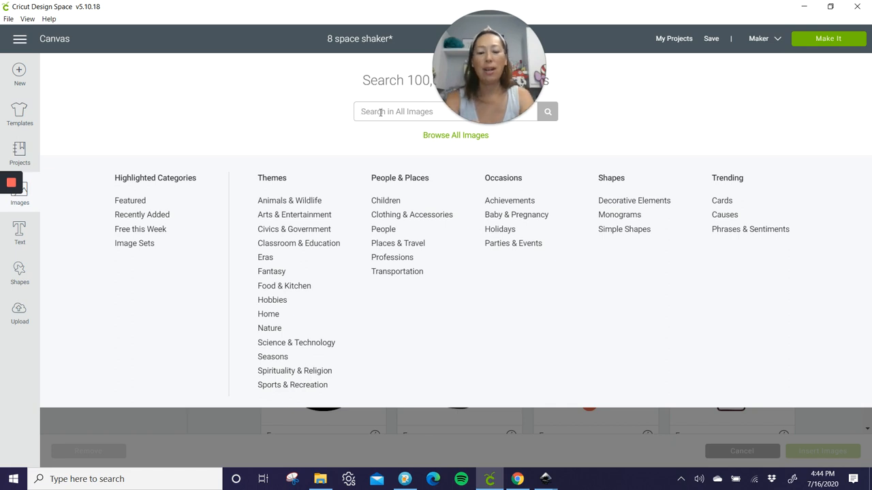
# Search the image library for 'stars', returning 2,916 results.
pyautogui.write('sta')
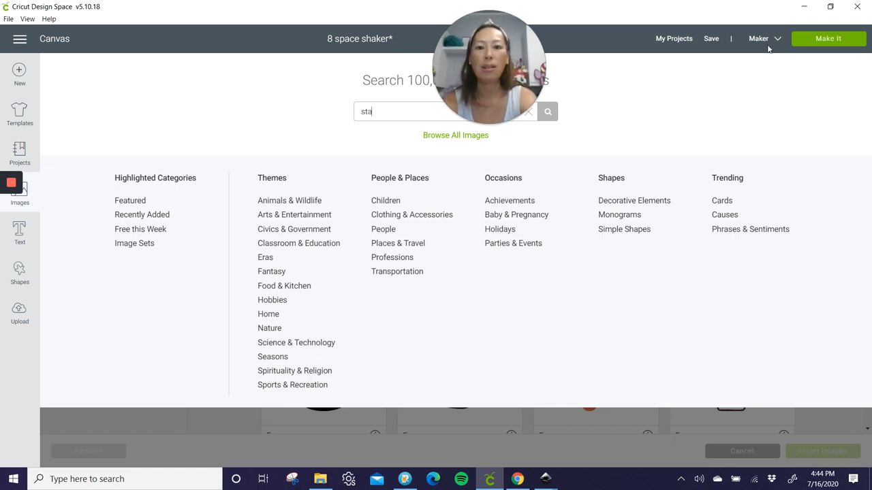
pyautogui.click(547, 111)
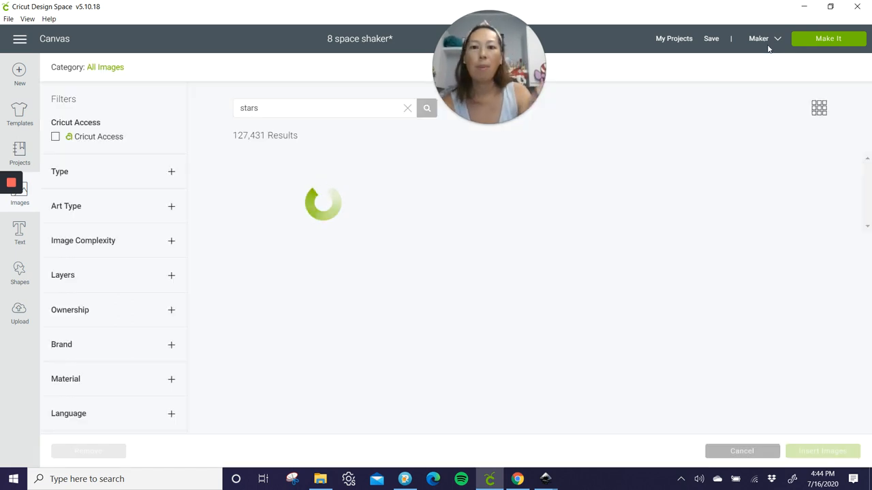
pyautogui.click(426, 108)
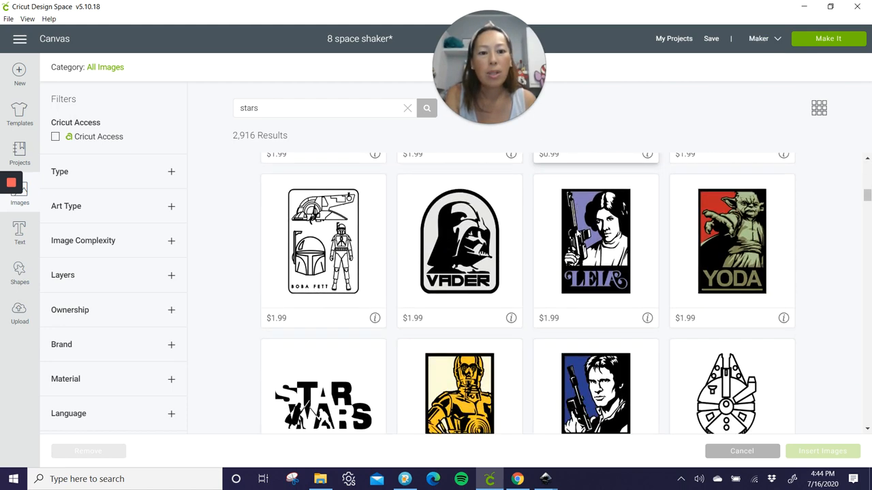
# Scroll far down through the 2,916 star image results without inserting any image.
pyautogui.scroll(-3)
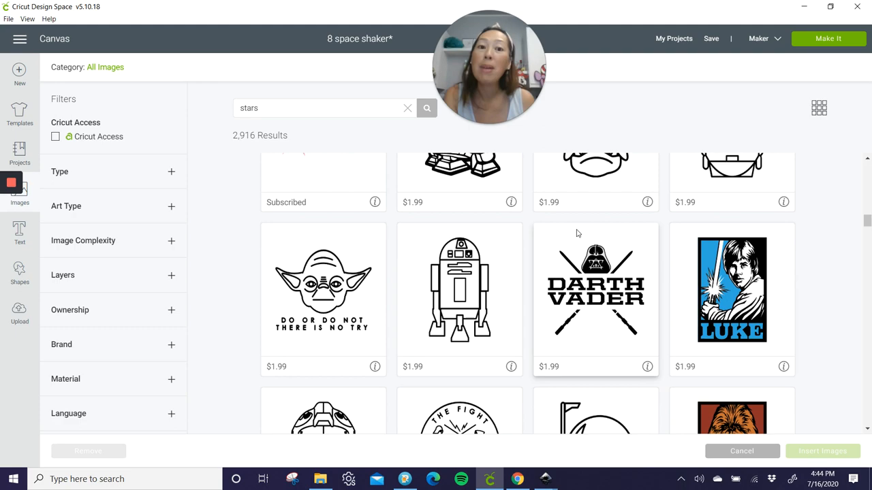
pyautogui.scroll(-3)
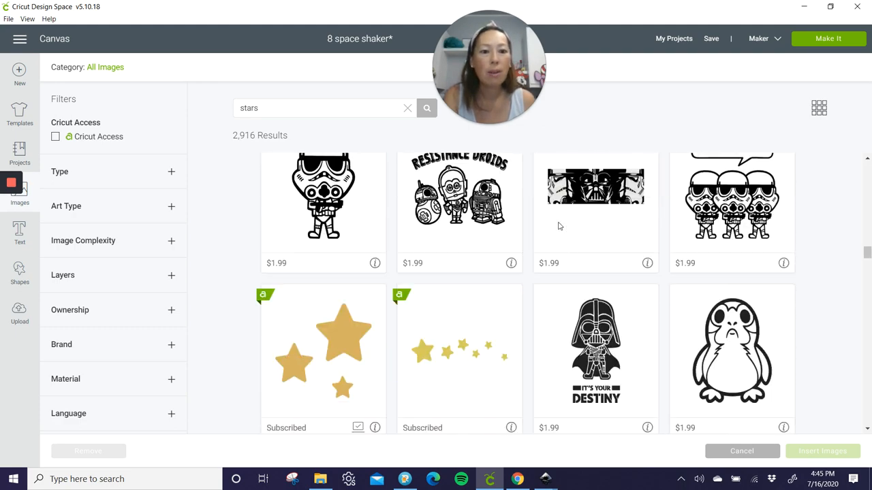
pyautogui.scroll(-3)
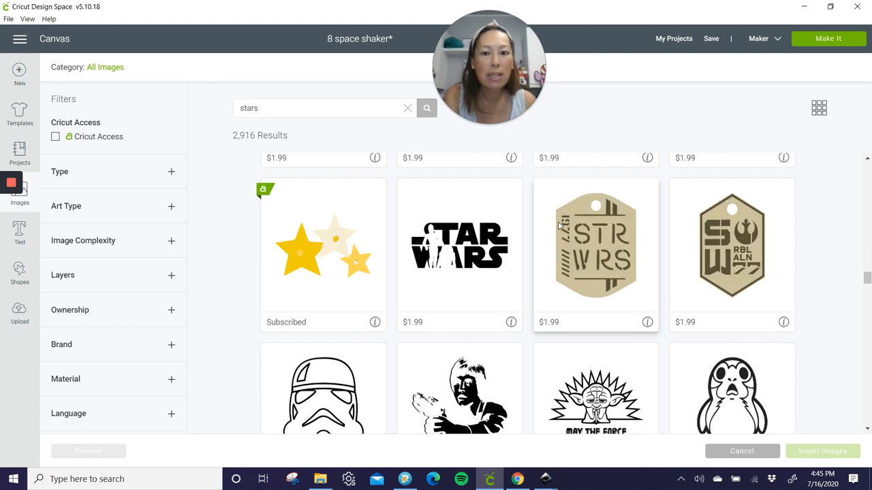
pyautogui.scroll(-3)
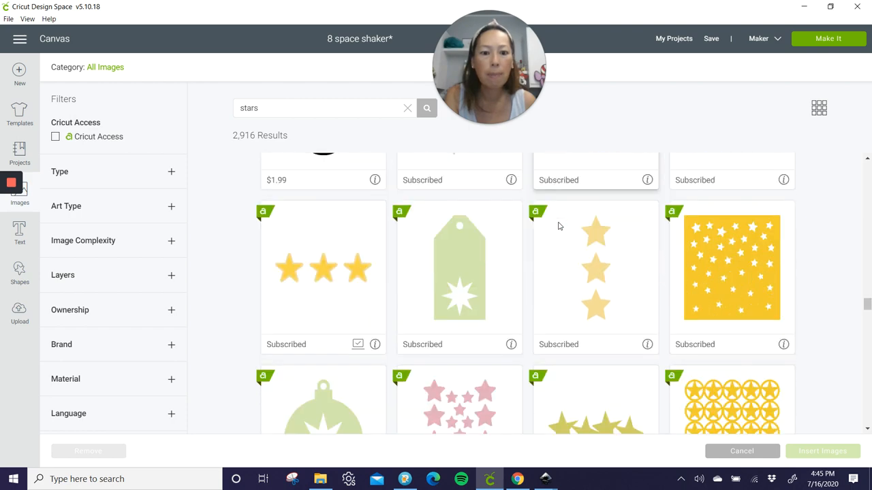
pyautogui.scroll(-3)
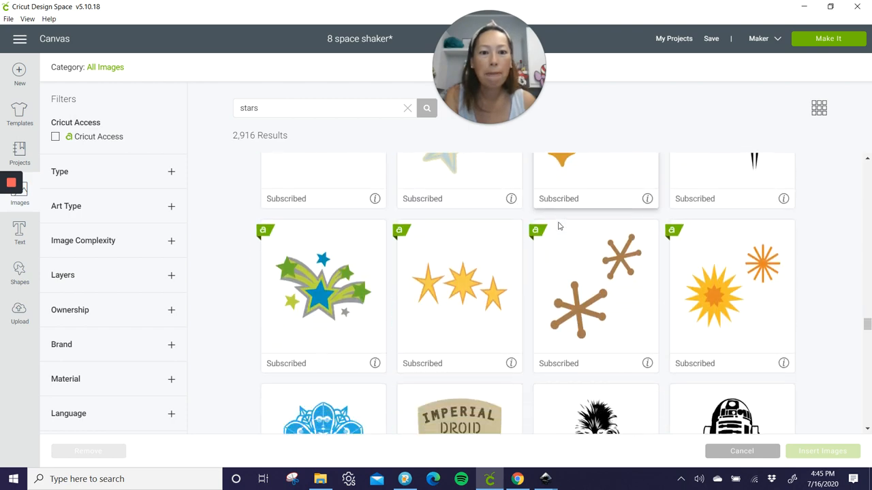
pyautogui.scroll(-3)
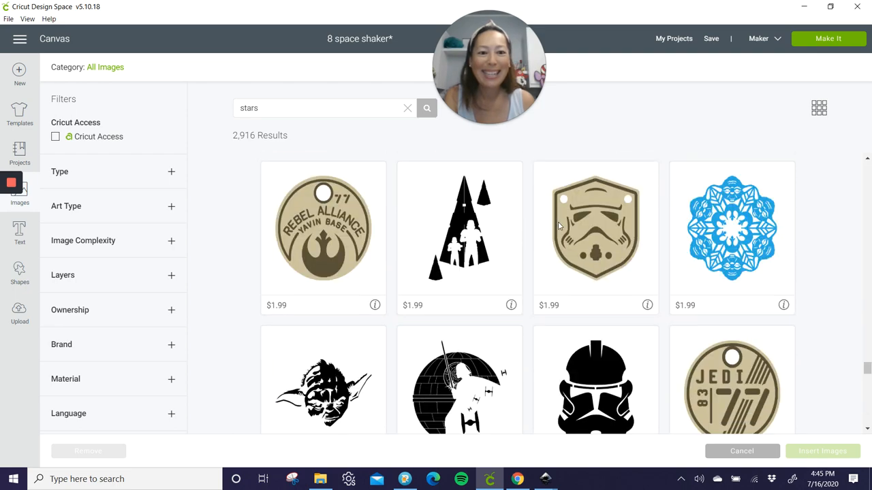
pyautogui.scroll(-3)
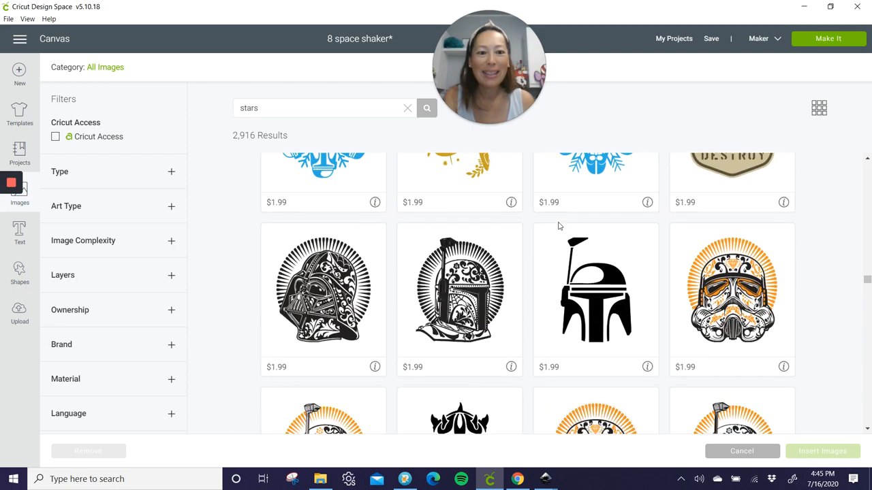
pyautogui.scroll(-3)
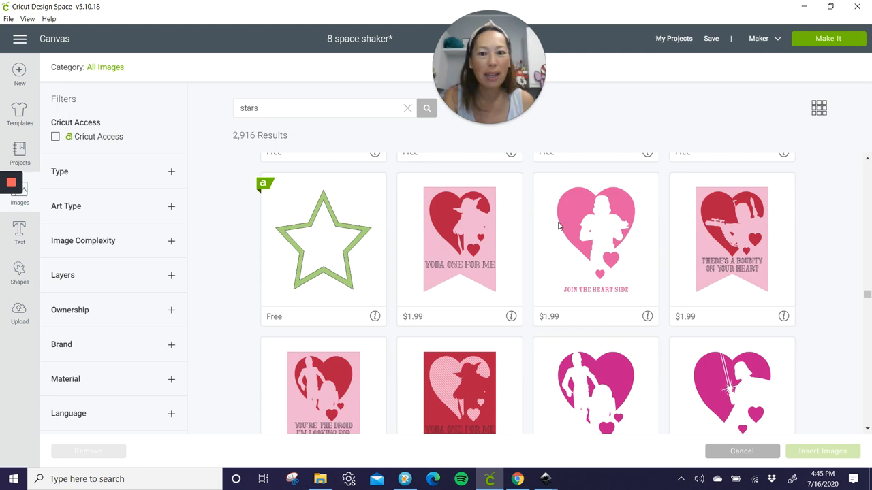
pyautogui.scroll(-3)
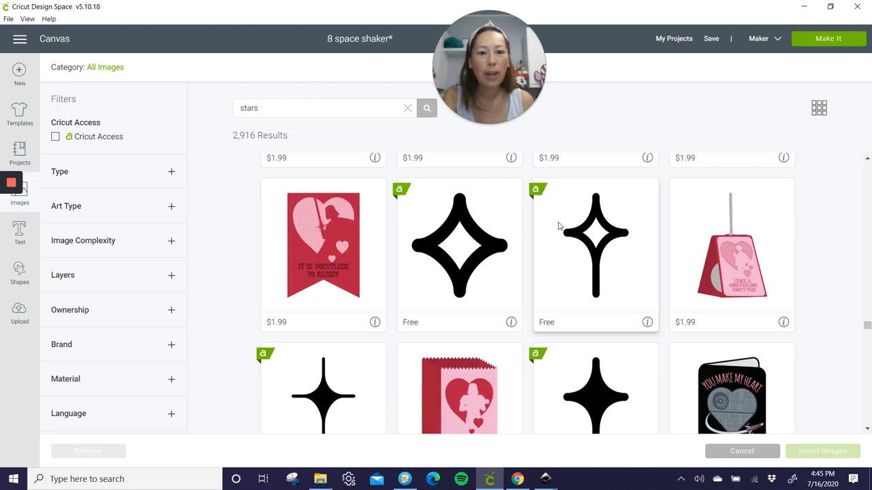
pyautogui.scroll(-3)
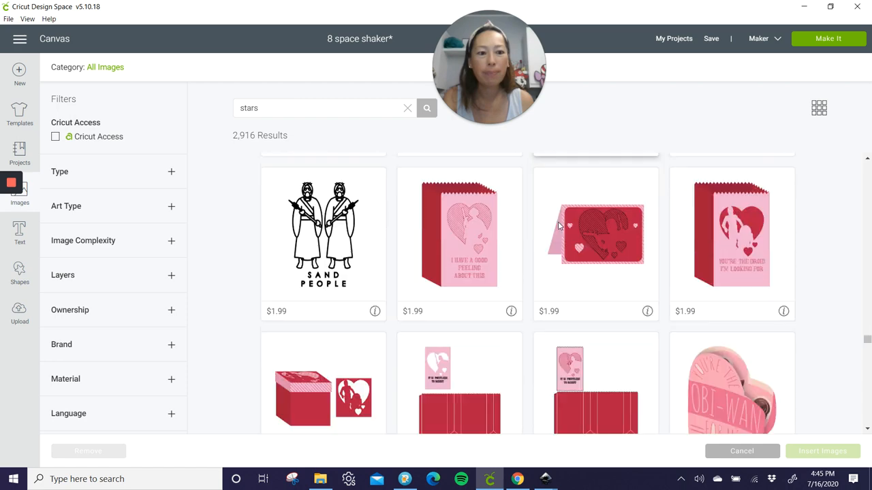
pyautogui.scroll(-3)
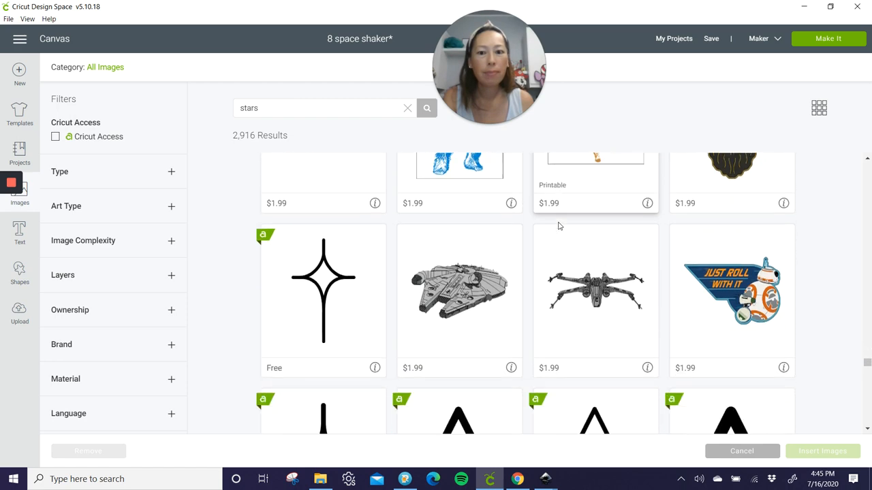
pyautogui.scroll(-3)
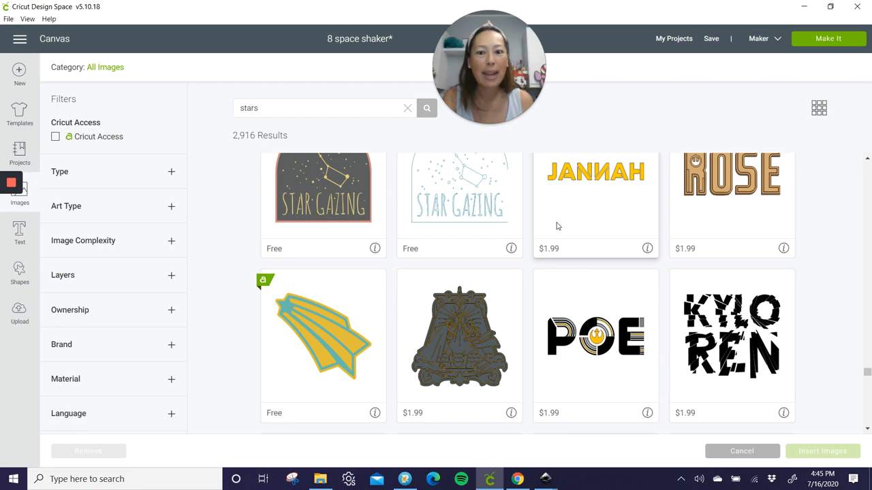
pyautogui.scroll(-3)
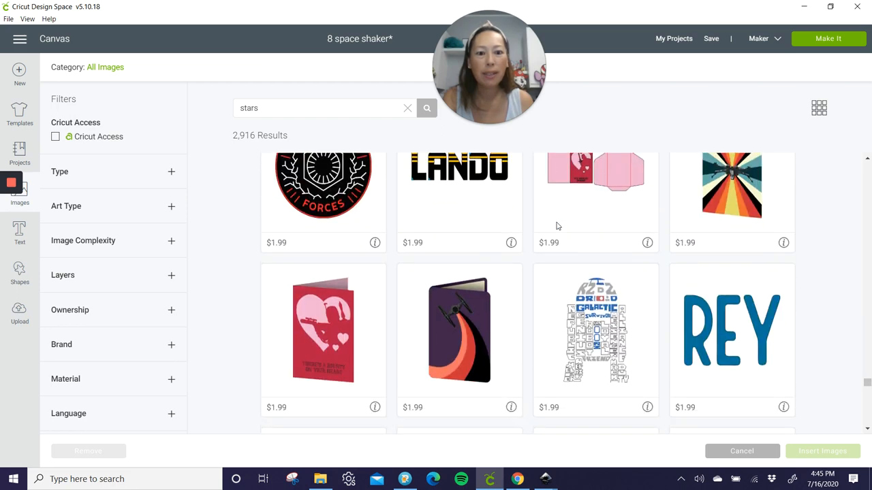
pyautogui.scroll(-3)
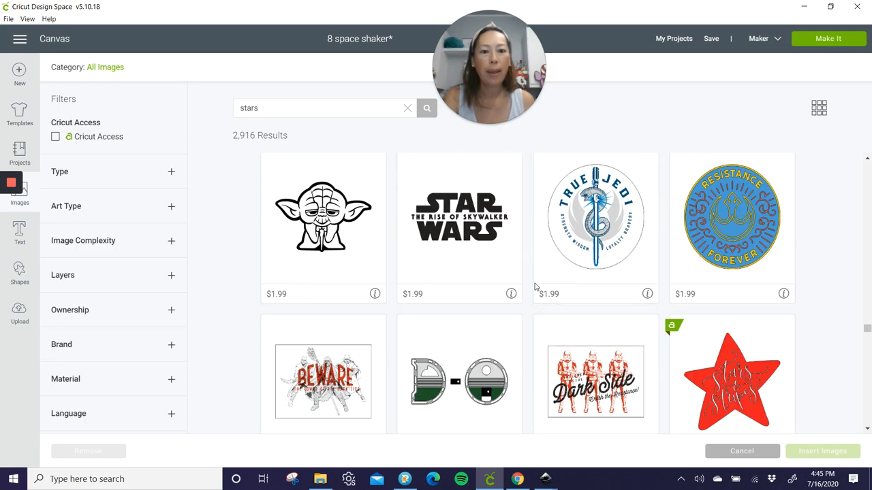
pyautogui.scroll(-3)
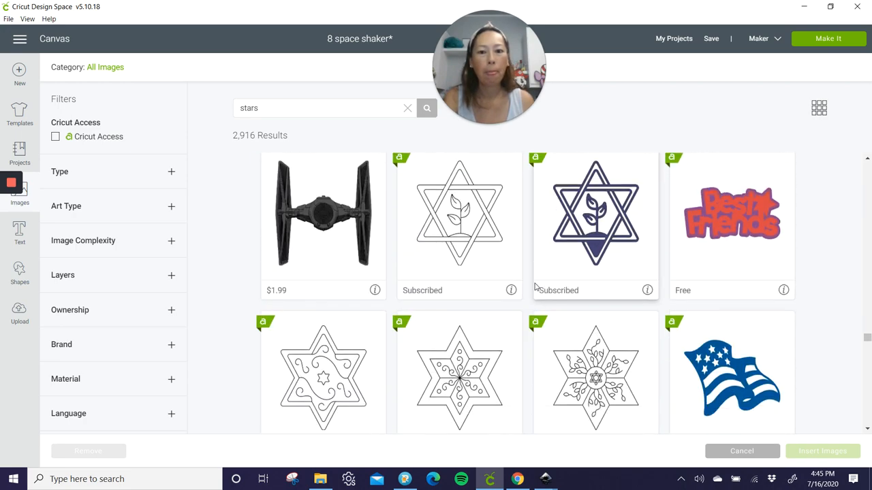
pyautogui.scroll(-3)
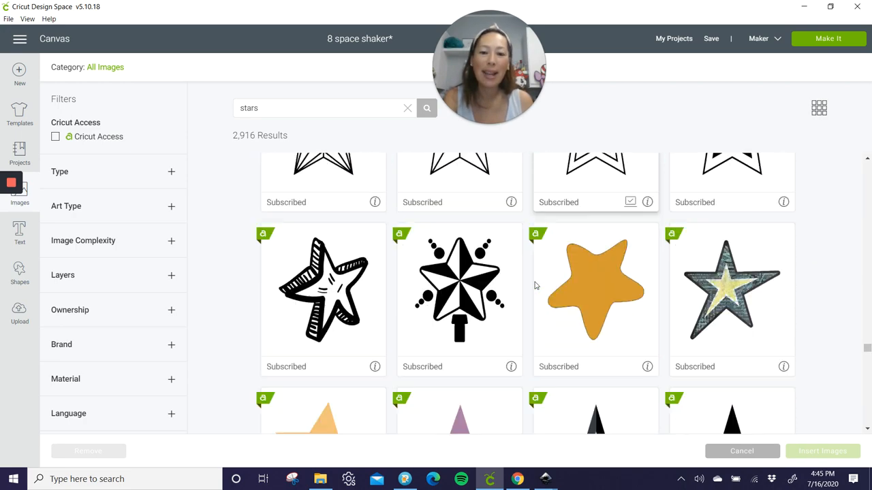
pyautogui.scroll(-3)
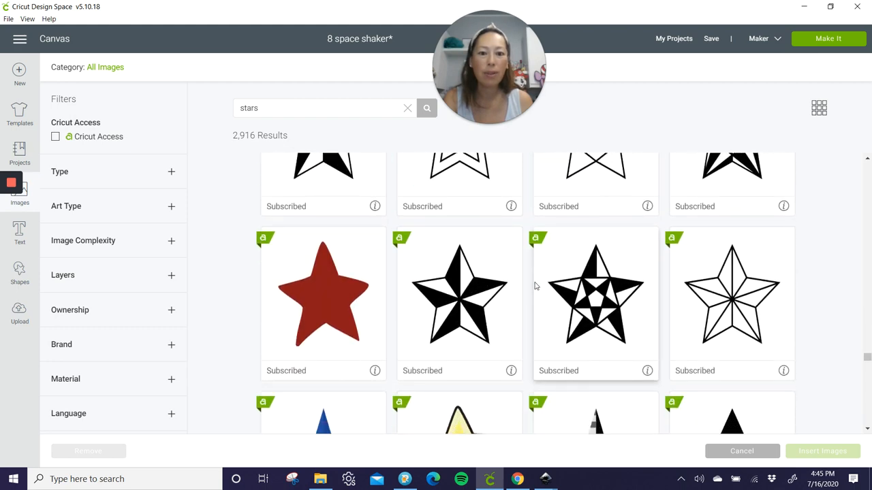
pyautogui.scroll(-3)
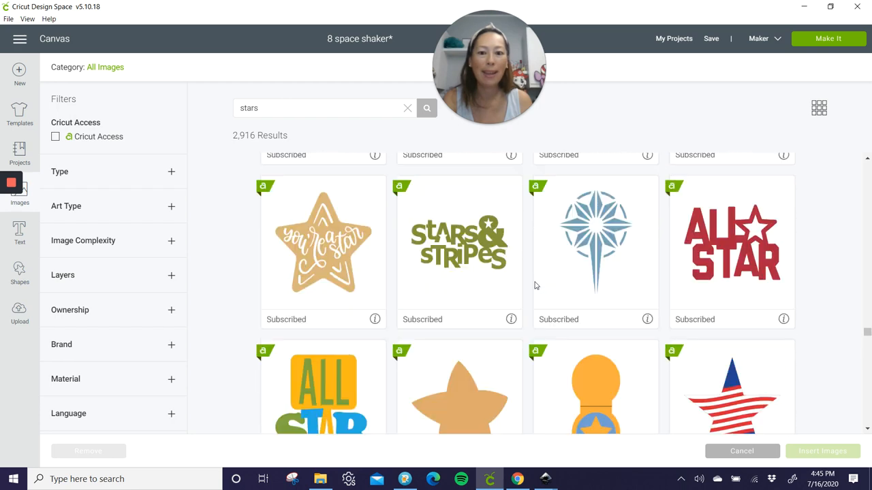
pyautogui.scroll(-3)
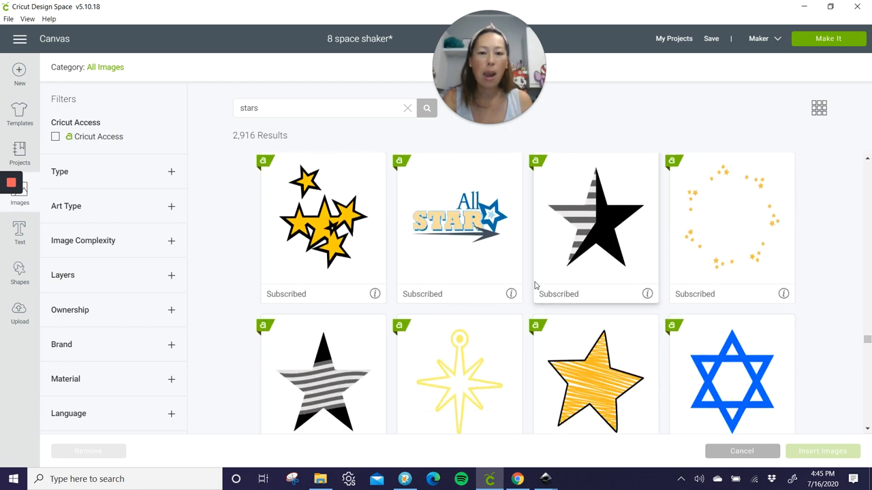
pyautogui.scroll(-3)
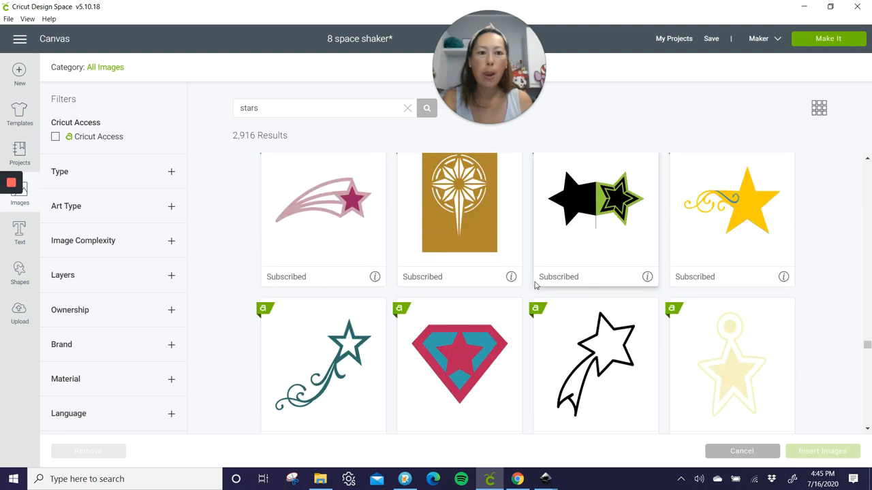
pyautogui.moveTo(599, 368)
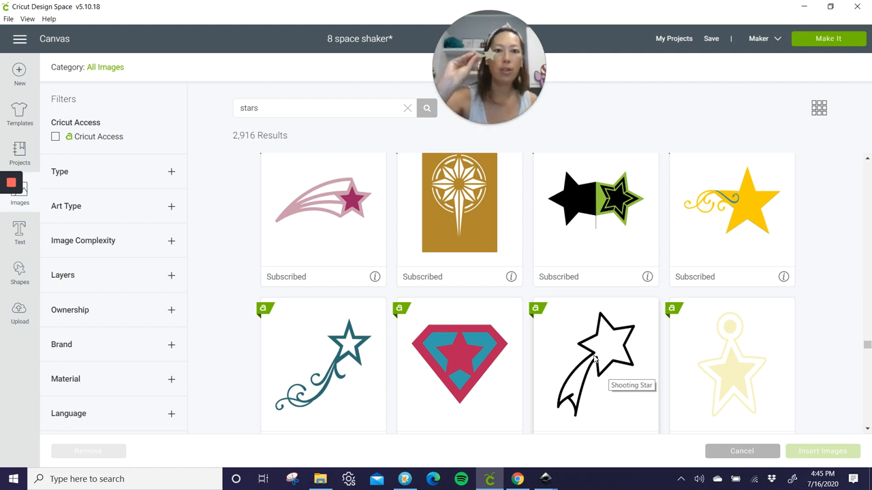
pyautogui.scroll(-3)
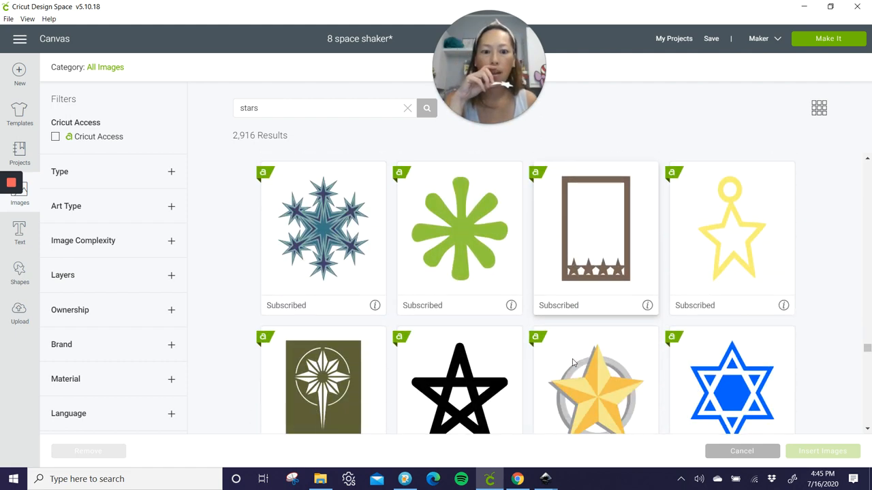
pyautogui.scroll(-3)
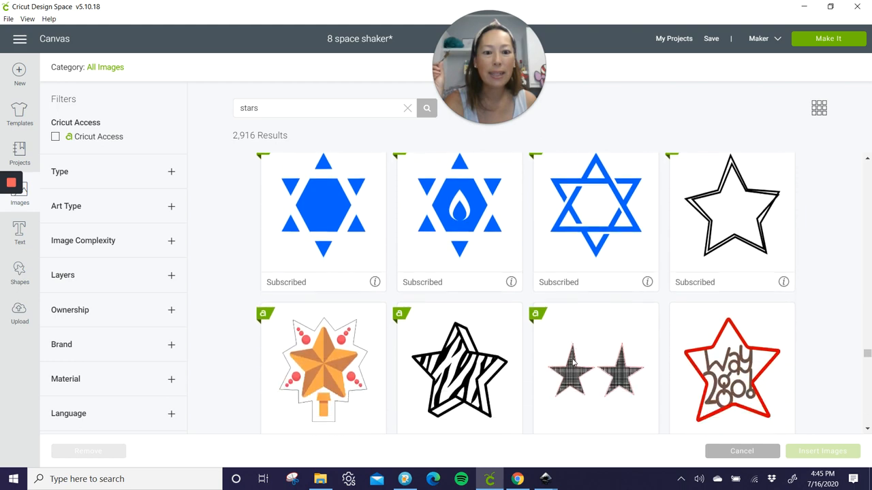
pyautogui.scroll(-3)
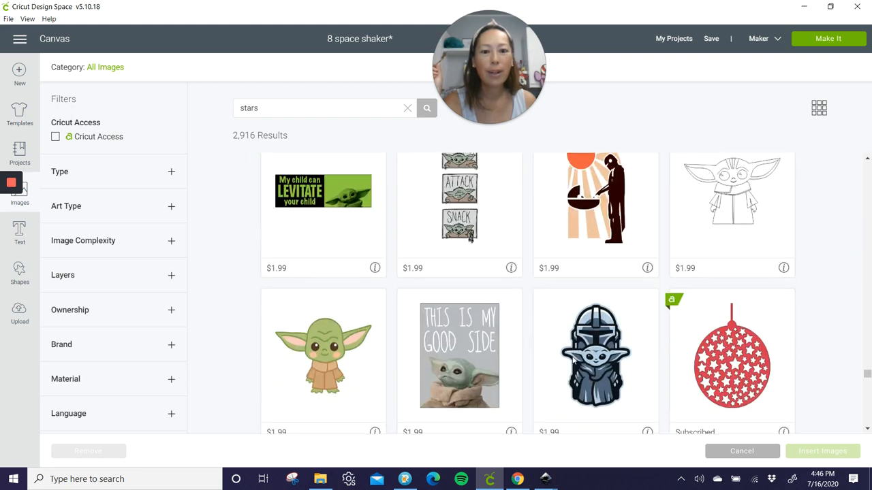
pyautogui.scroll(-3)
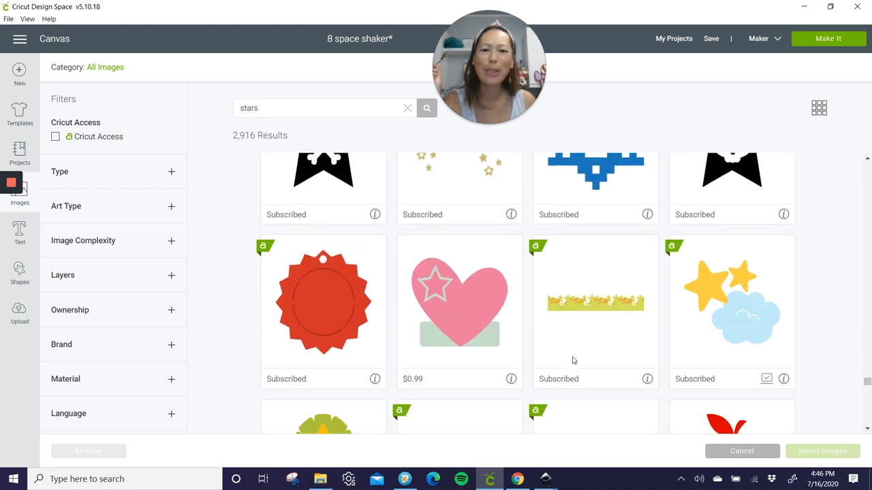
pyautogui.scroll(-3)
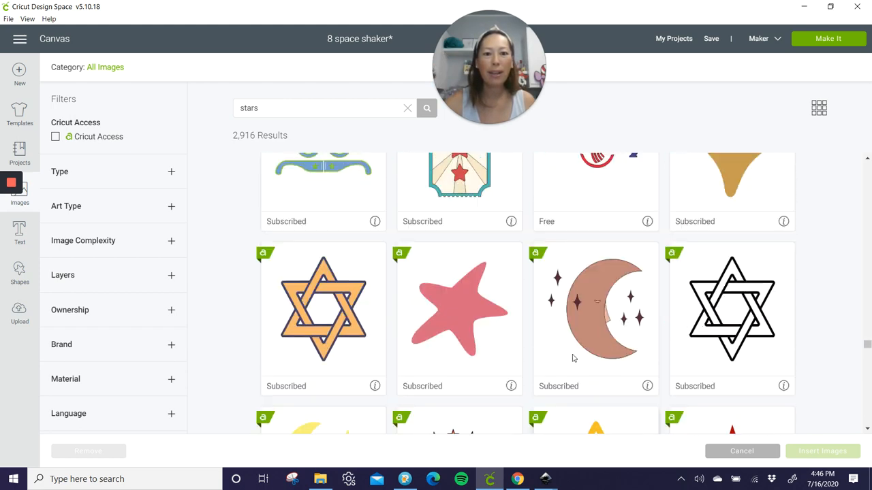
pyautogui.scroll(-3)
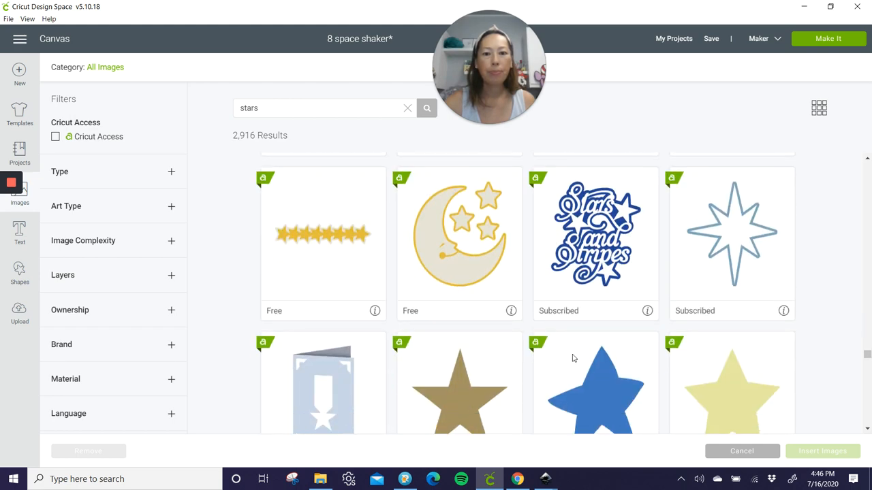
pyautogui.scroll(-3)
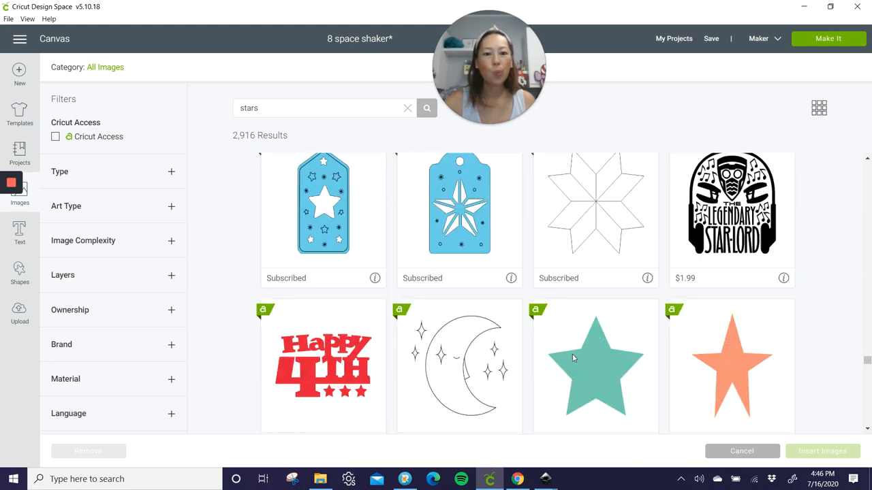
pyautogui.scroll(-3)
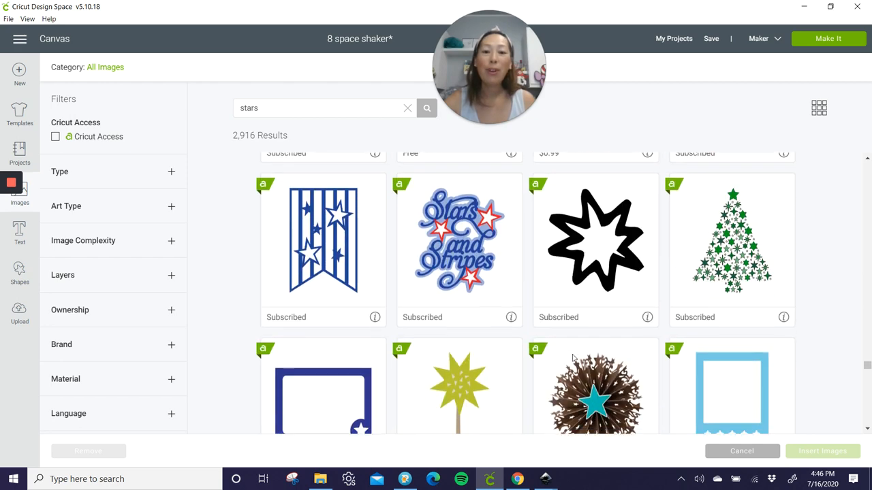
pyautogui.scroll(-3)
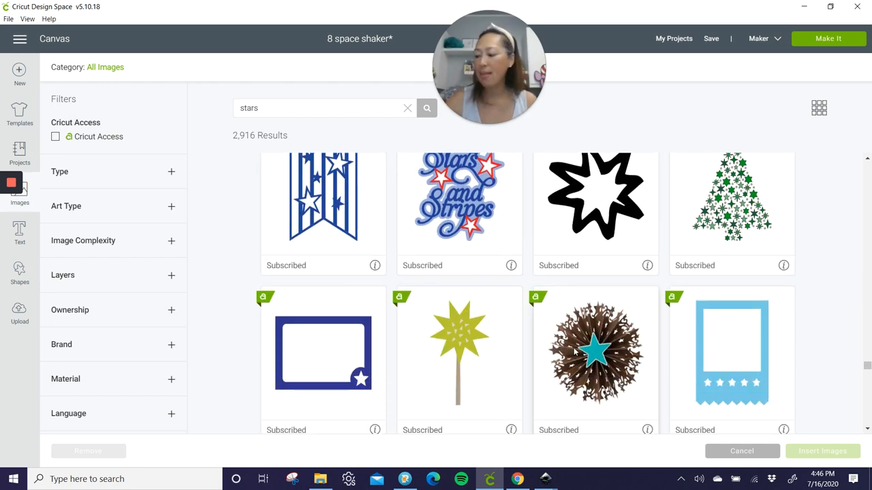
pyautogui.scroll(-3)
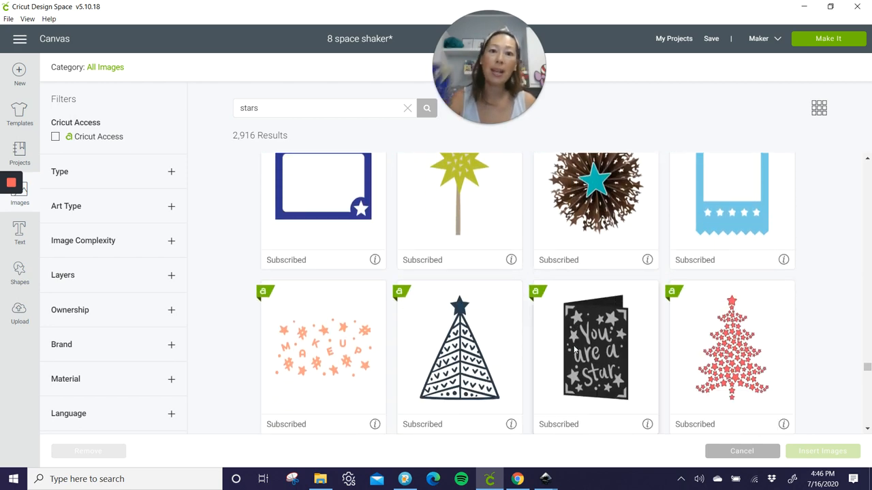
pyautogui.scroll(-3)
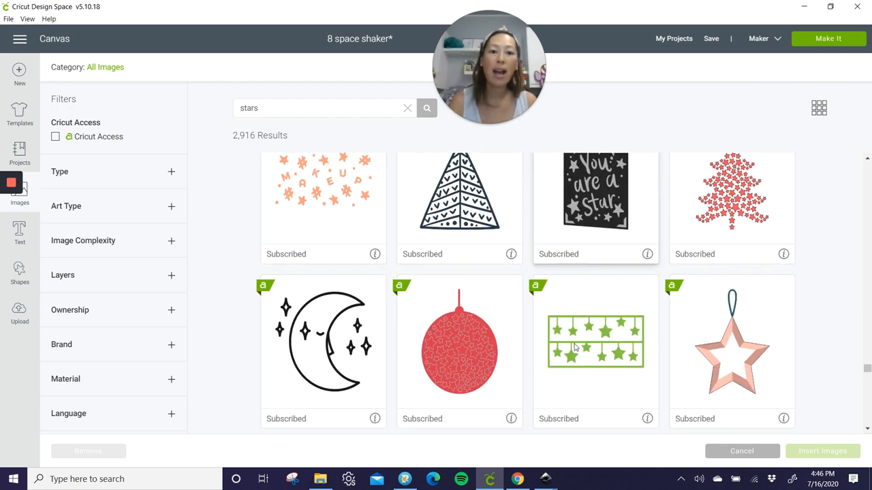
pyautogui.scroll(-3)
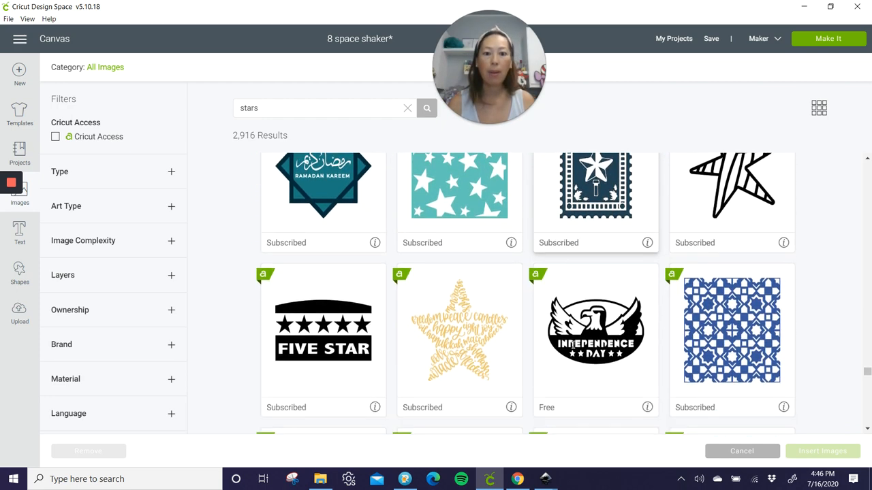
pyautogui.scroll(-3)
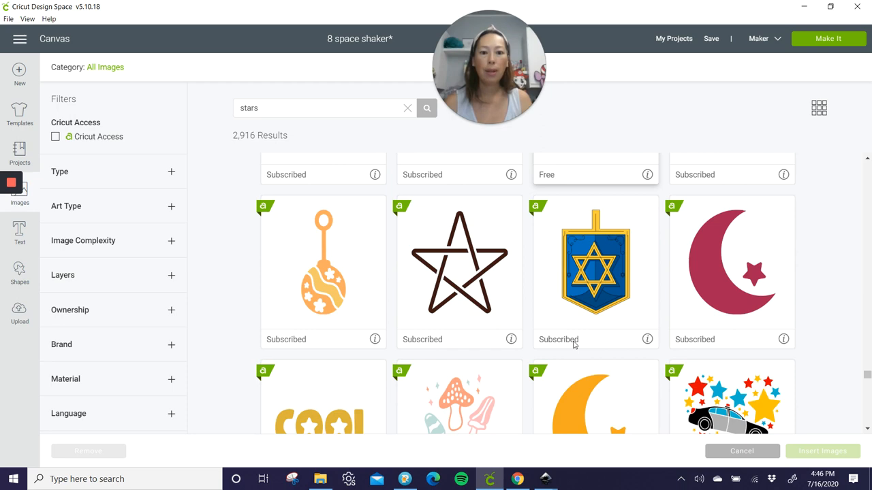
pyautogui.scroll(-3)
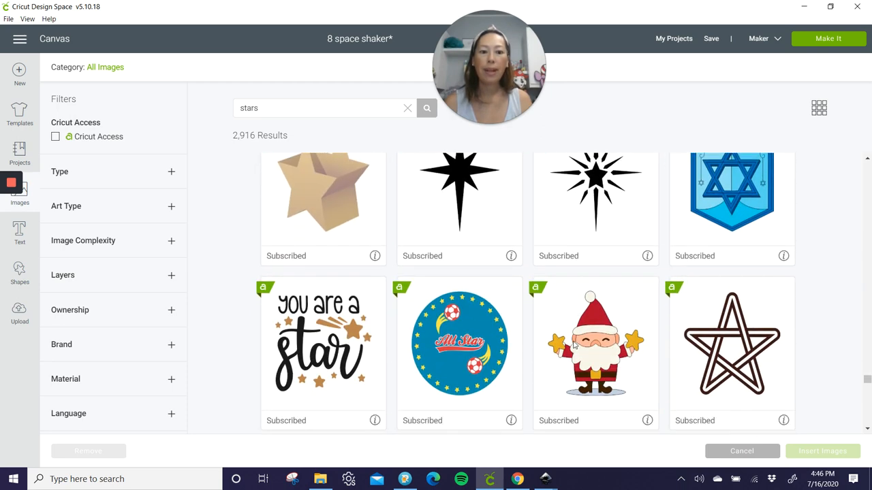
pyautogui.scroll(-3)
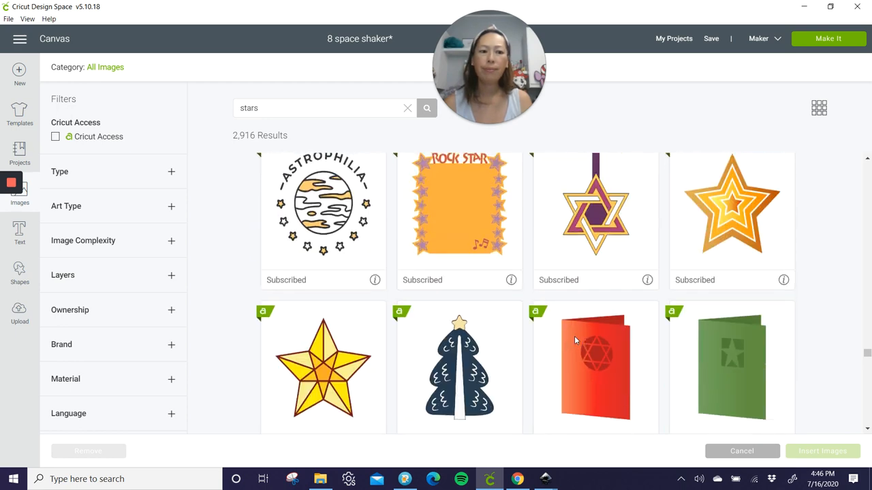
# Keep scrolling through the 'star' image results, past many Star Wars designs.
pyautogui.scroll(-3)
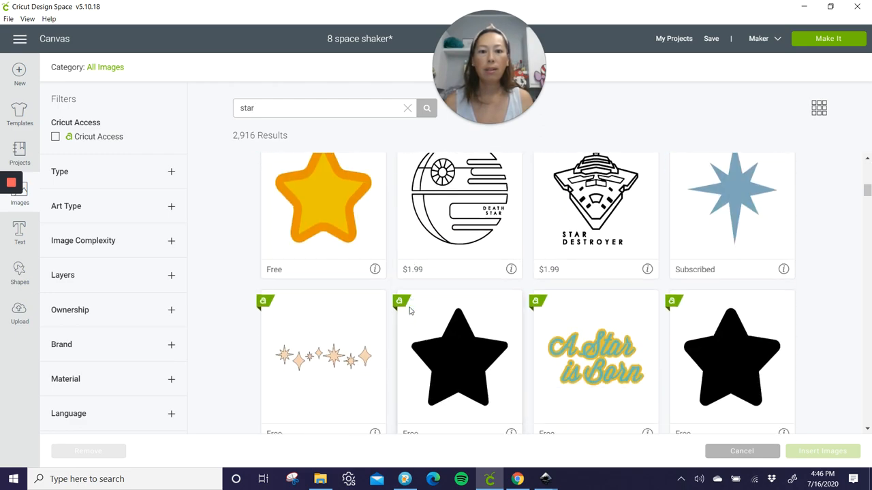
pyautogui.scroll(-3)
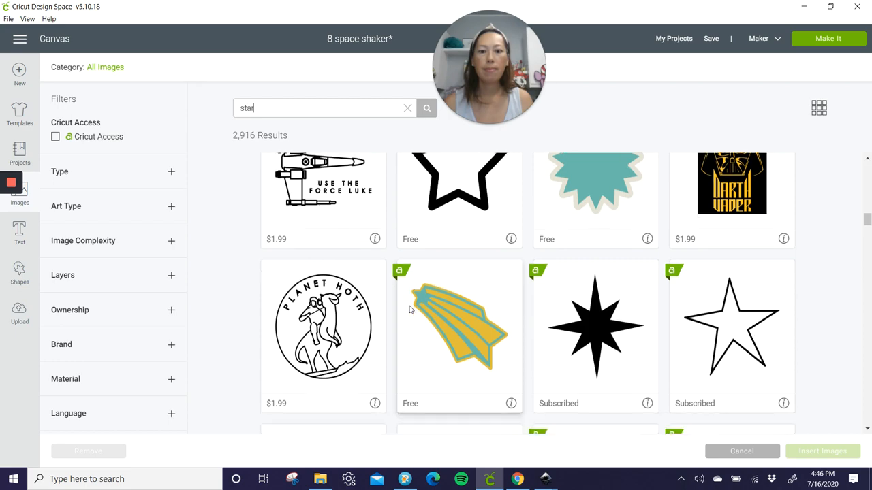
pyautogui.scroll(-3)
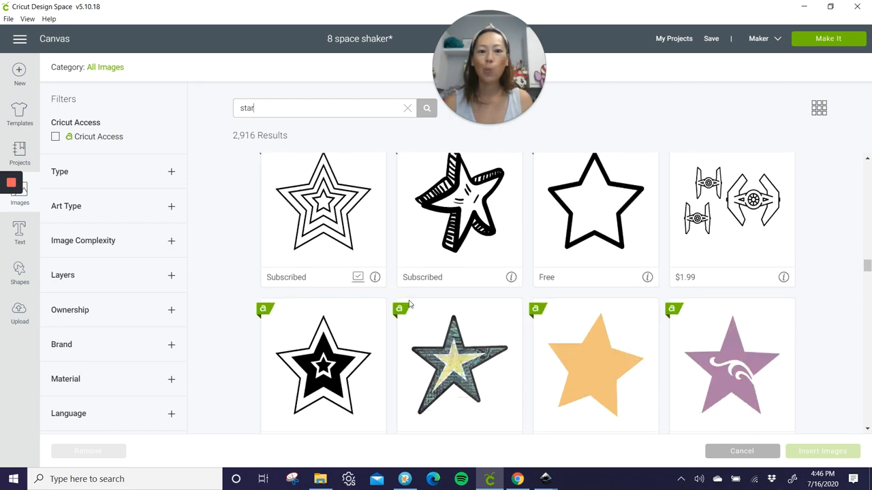
pyautogui.scroll(-3)
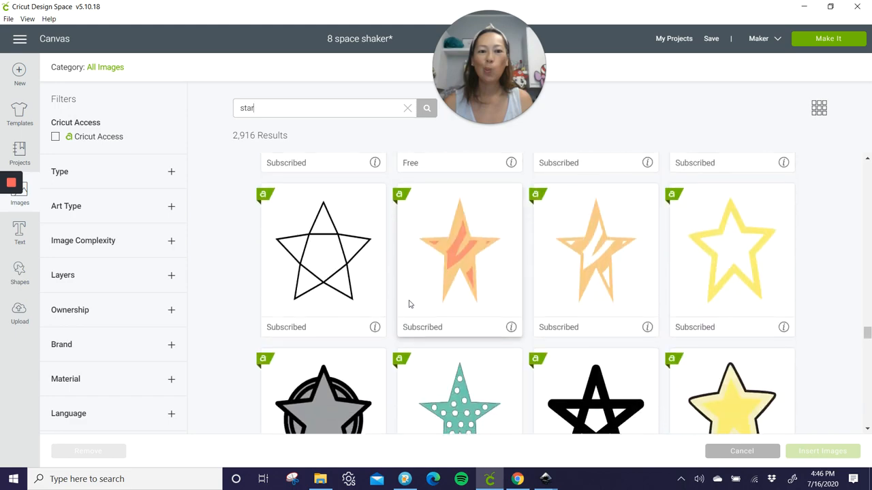
pyautogui.scroll(-3)
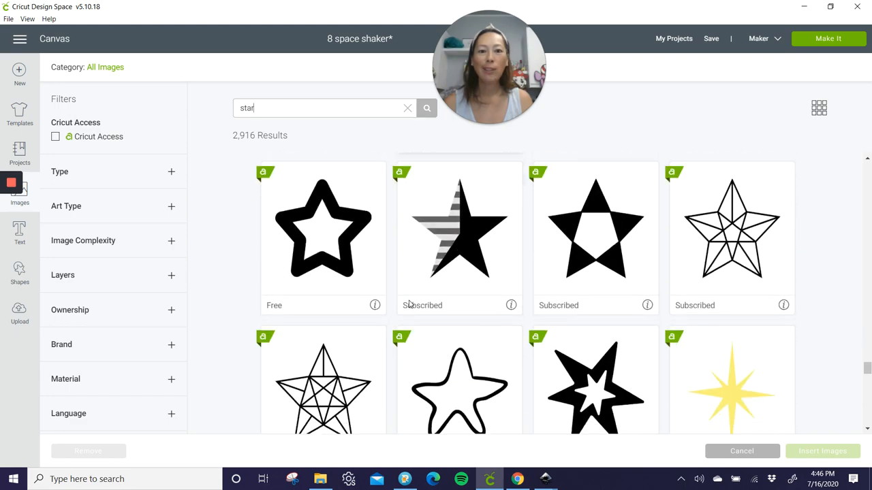
pyautogui.scroll(-3)
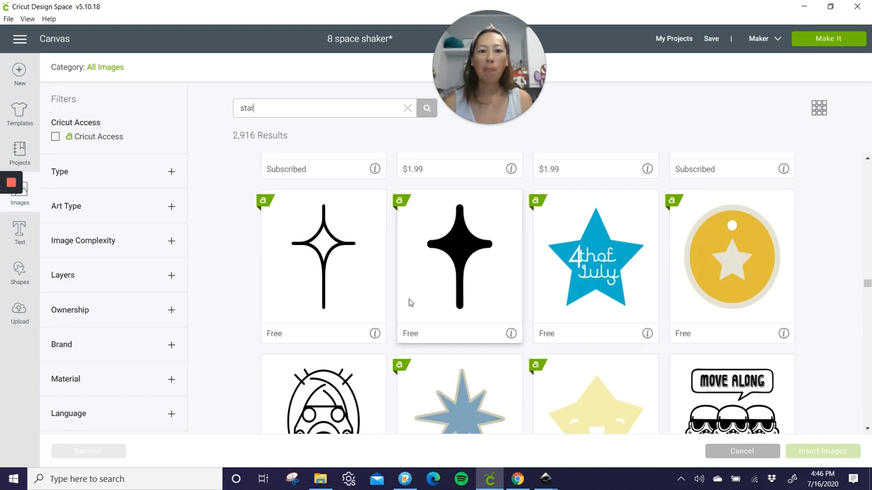
pyautogui.scroll(-3)
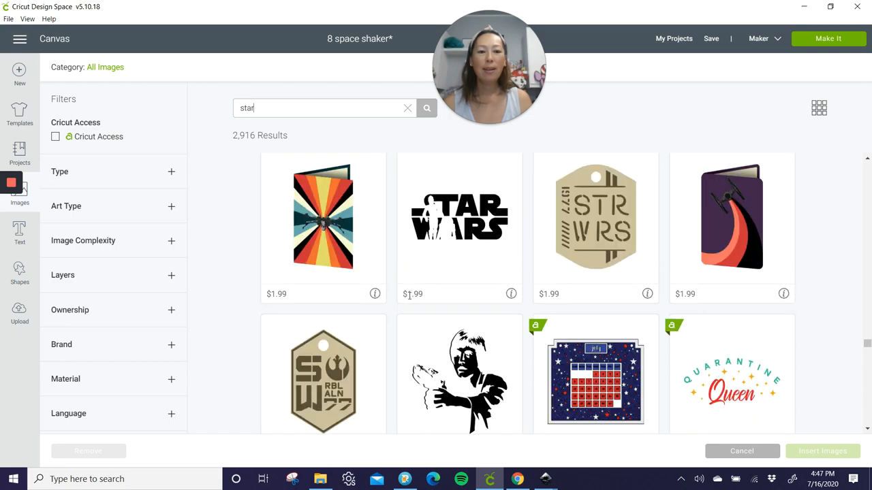
pyautogui.scroll(-3)
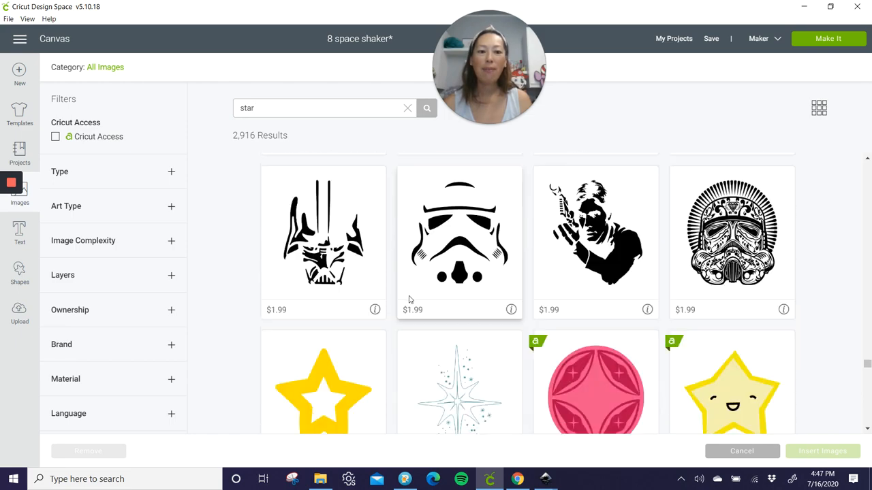
pyautogui.scroll(-3)
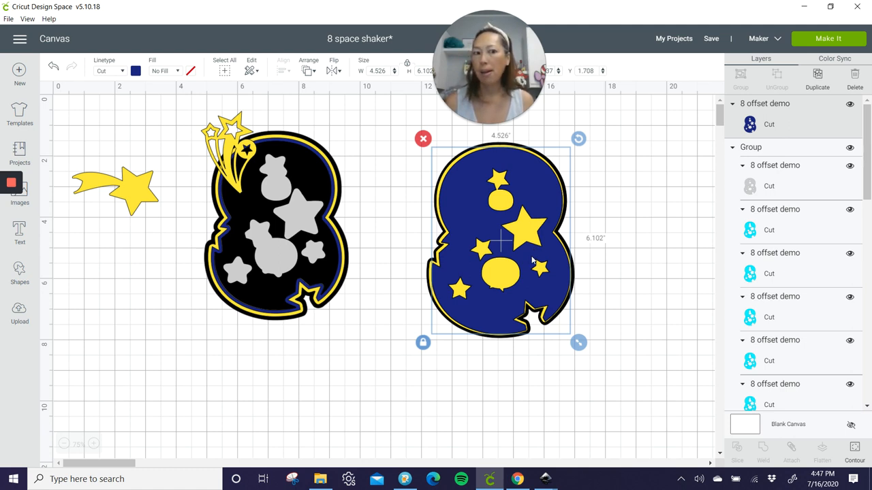
pyautogui.moveTo(402, 290)
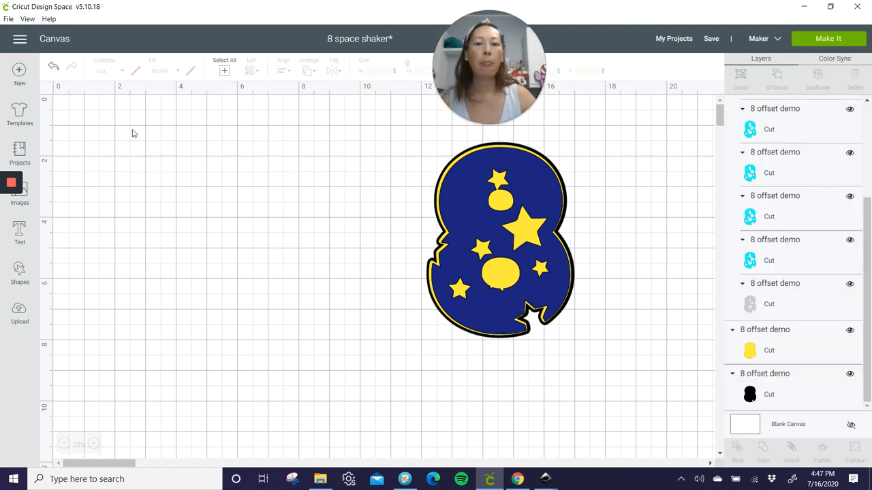
# Send the design to Prepare with Make It and scroll down to mat 5.
pyautogui.click(828, 38)
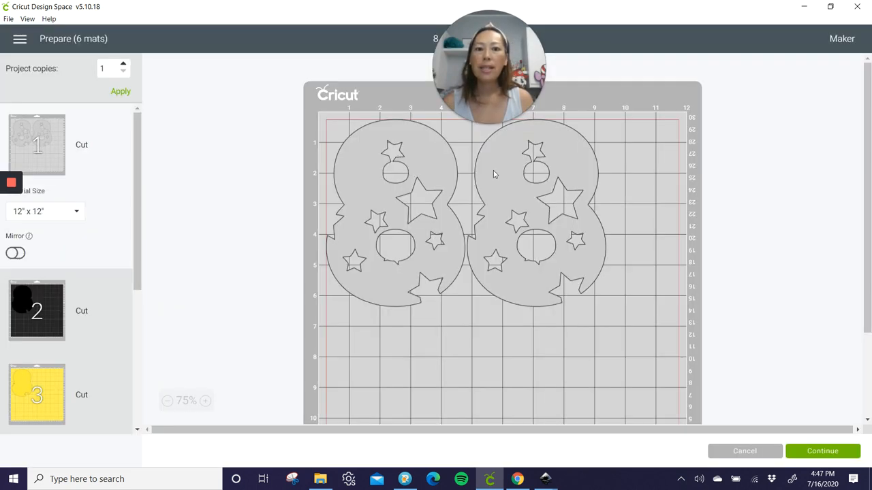
pyautogui.moveTo(47, 319)
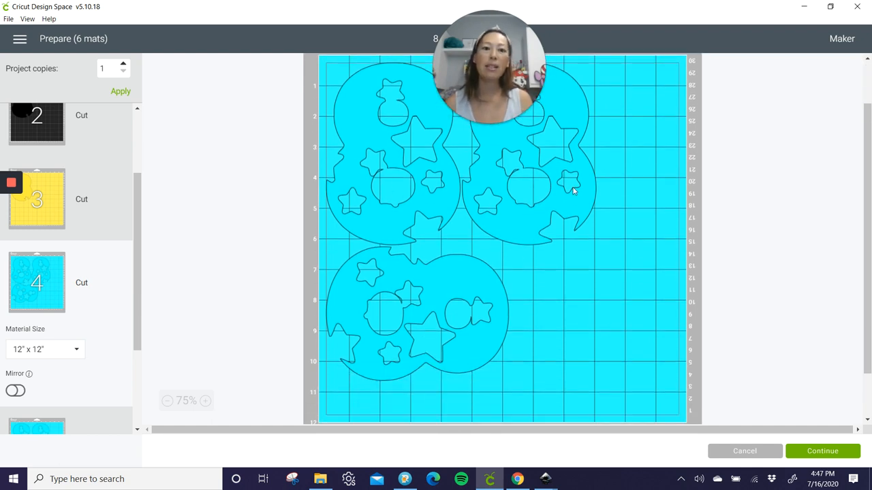
pyautogui.scroll(-3)
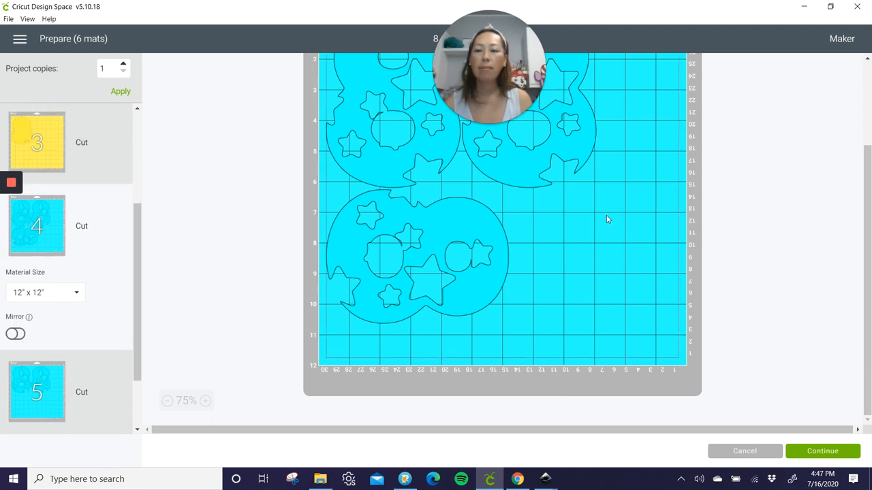
pyautogui.scroll(-3)
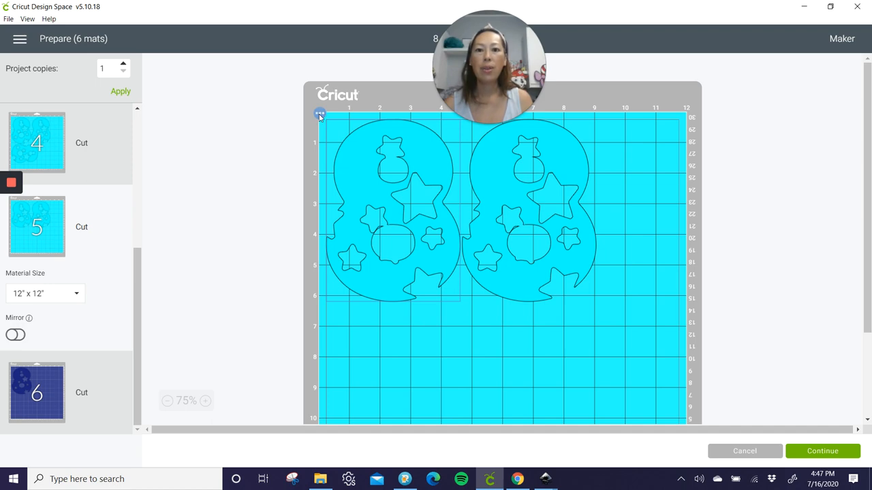
# Move both 8 shapes from mat 5 onto the black mat and reposition them there.
pyautogui.click(320, 113)
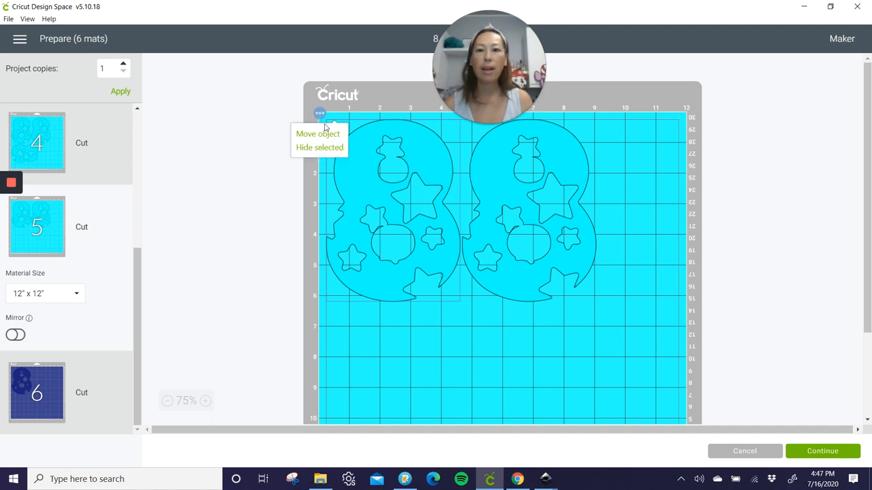
pyautogui.click(318, 134)
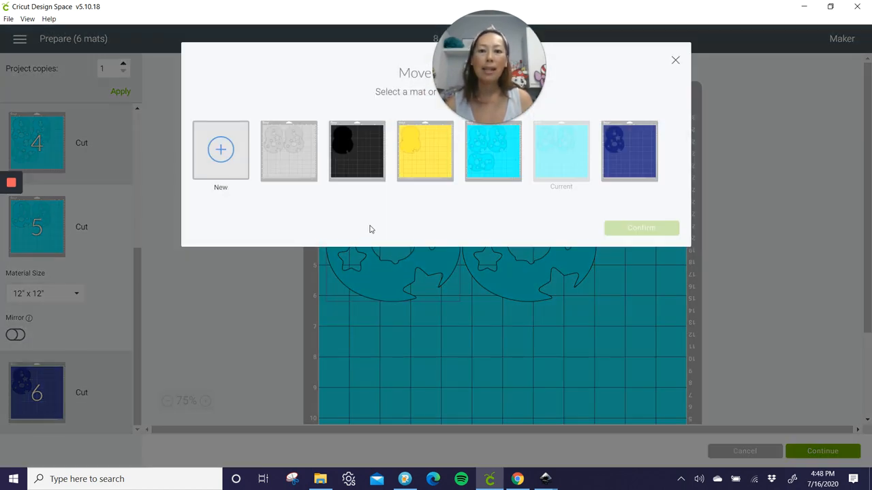
pyautogui.moveTo(363, 144)
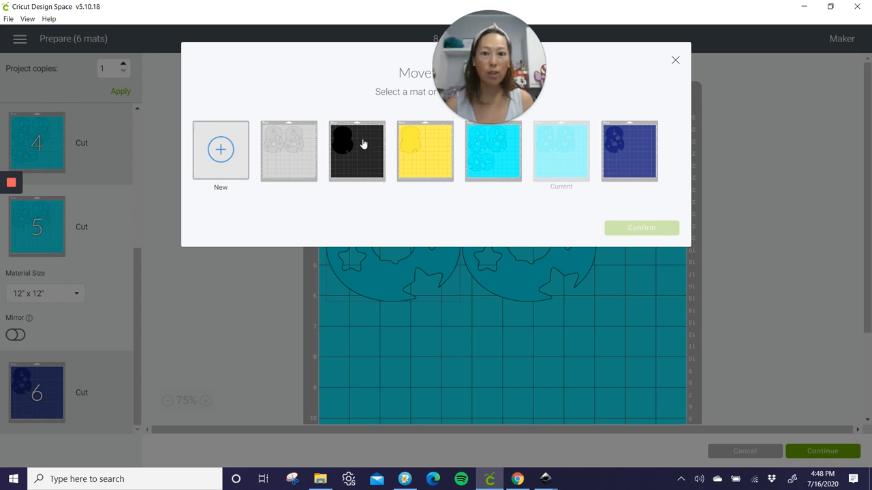
pyautogui.click(357, 151)
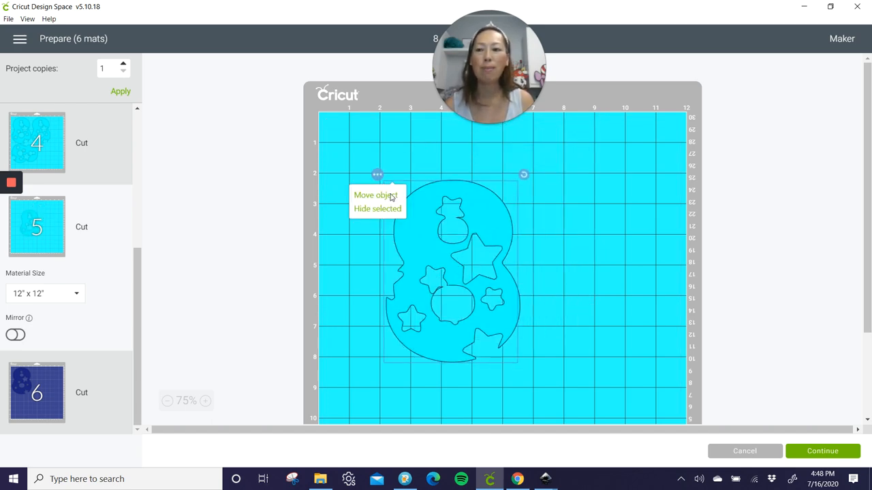
pyautogui.click(375, 195)
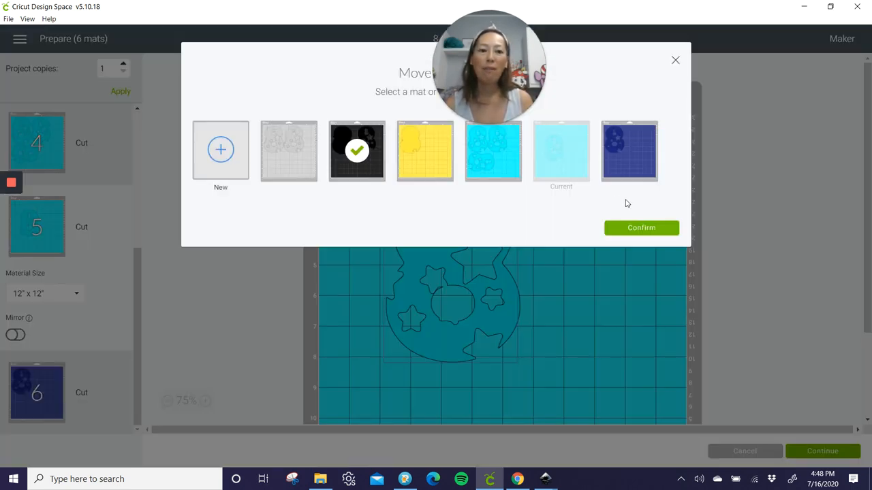
pyautogui.click(640, 227)
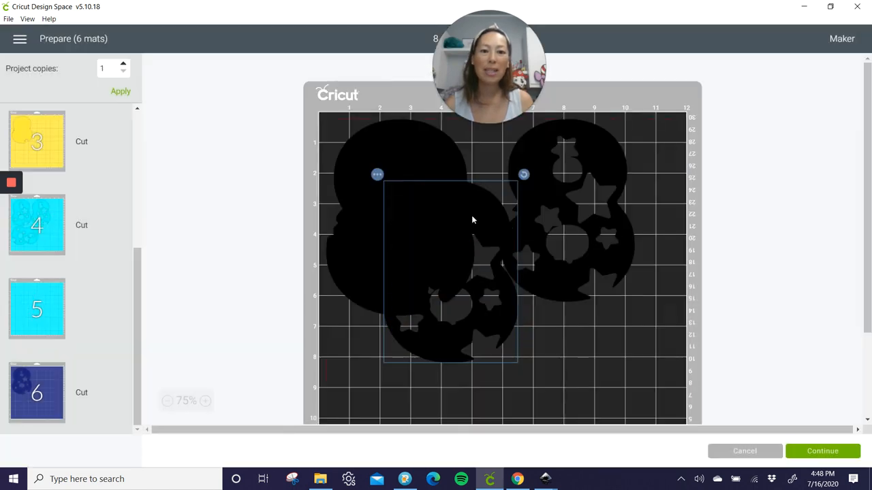
pyautogui.moveTo(473, 218); pyautogui.dragTo(520, 360)
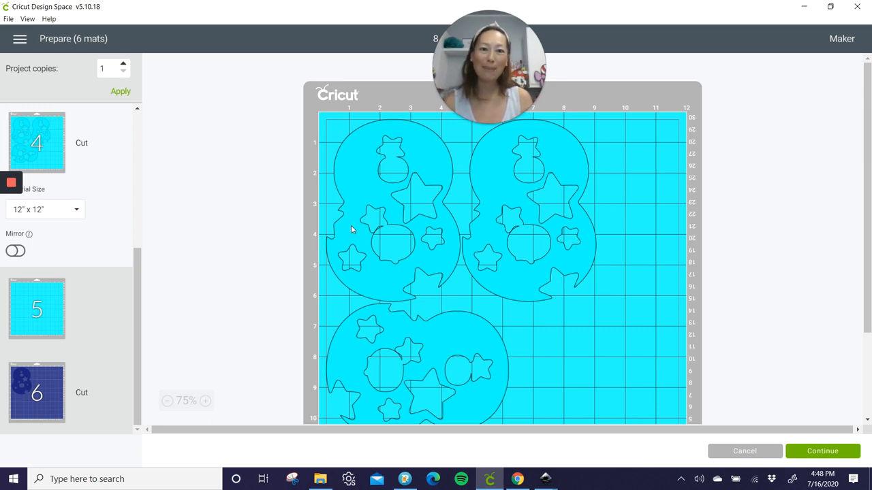
pyautogui.moveTo(600, 4)
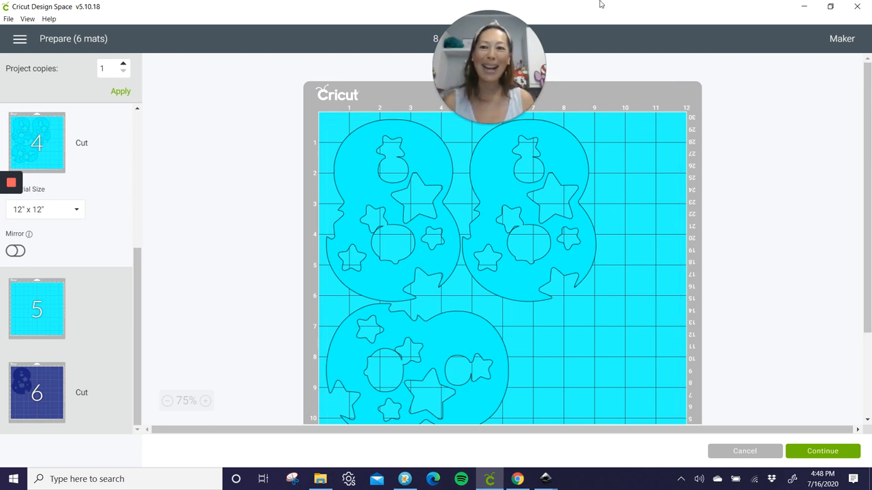